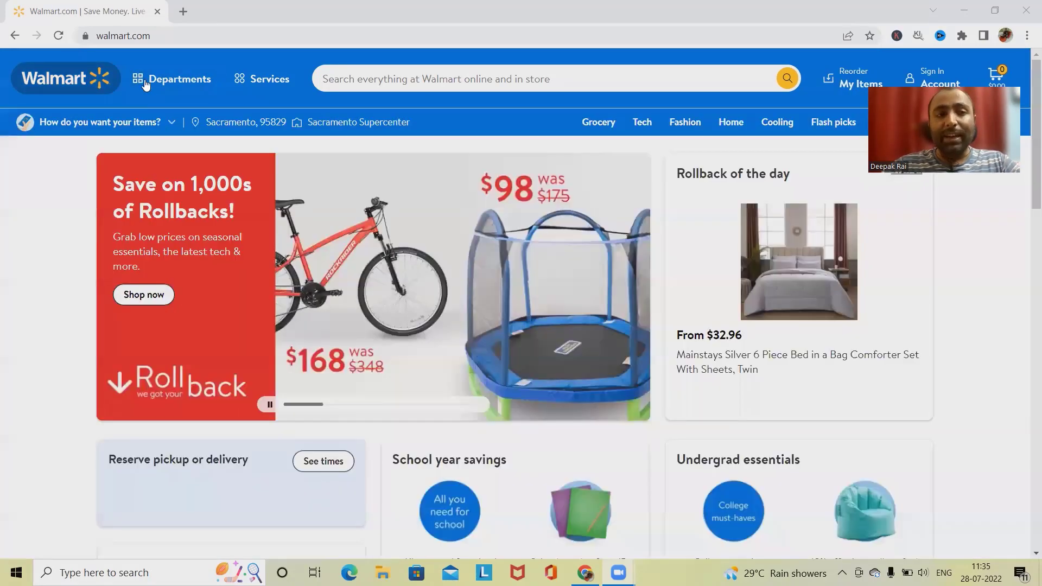
Open the Departments menu listing Grocery, Electronics and Clothing
left_click(178, 78)
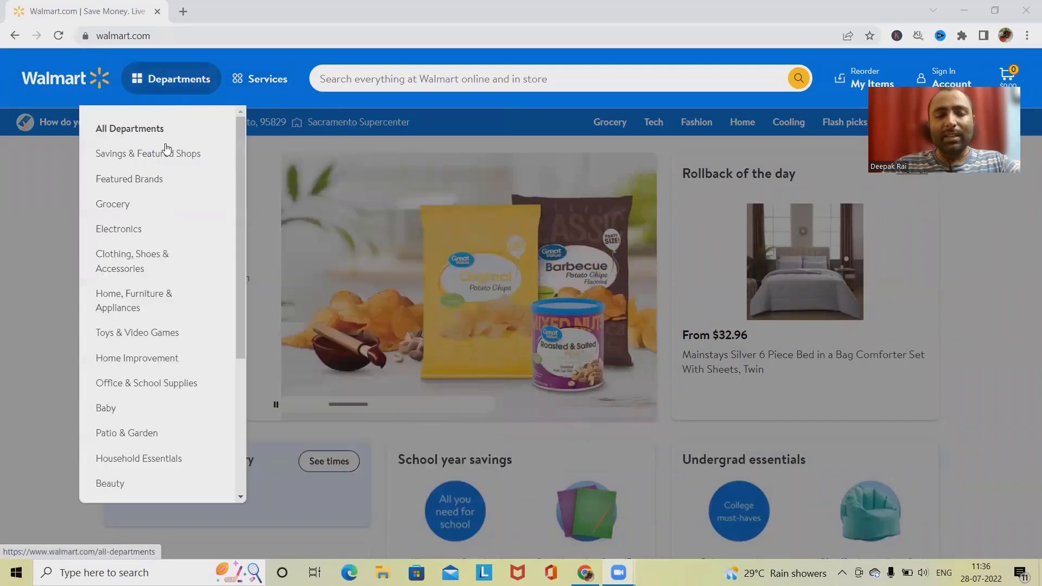
mouse_move(148, 153)
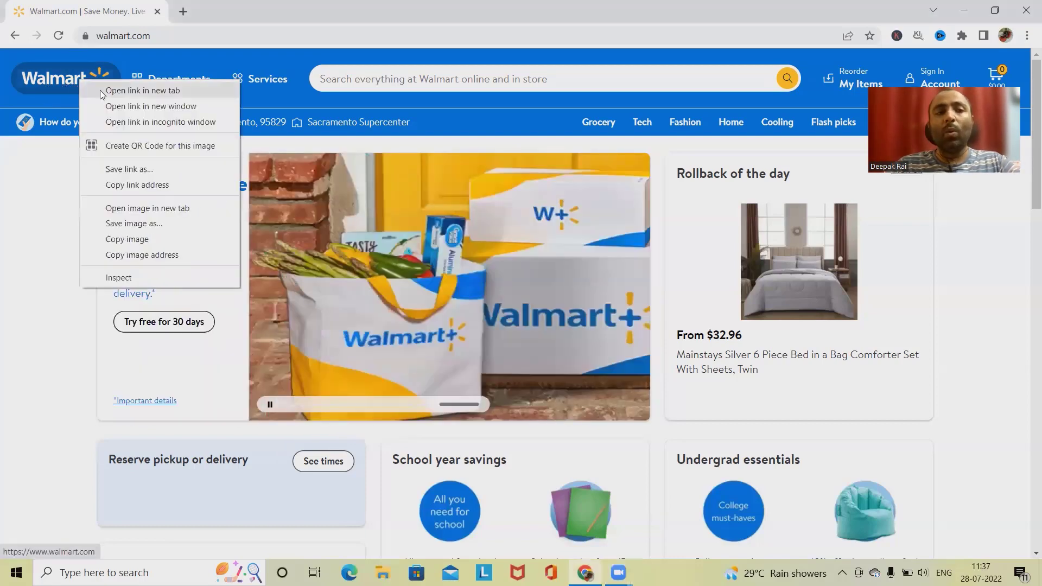
Open the Walmart home link in a new tab, then reopen the Departments list
left_click(144, 90)
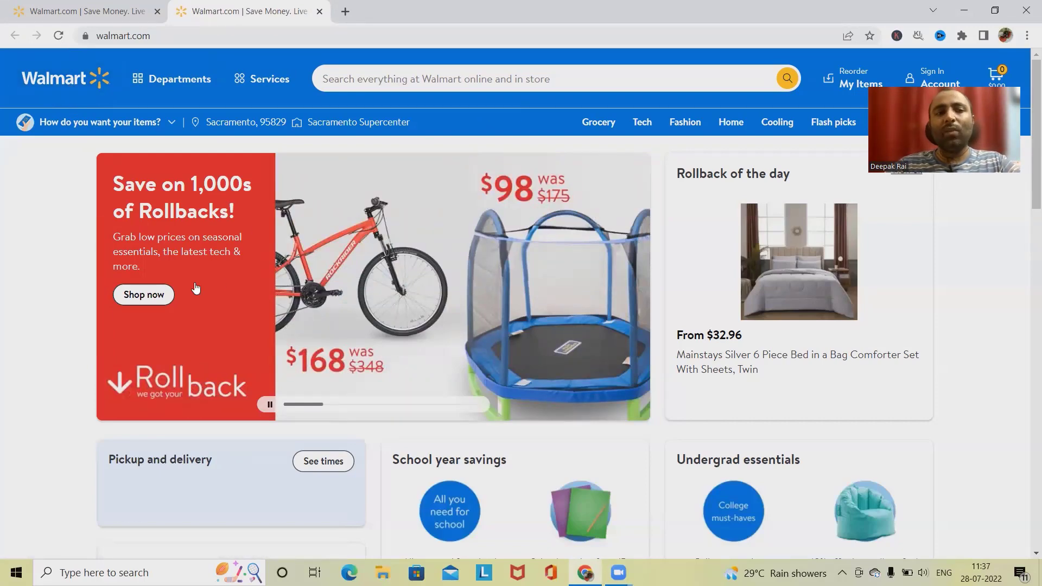
scroll("down", 3)
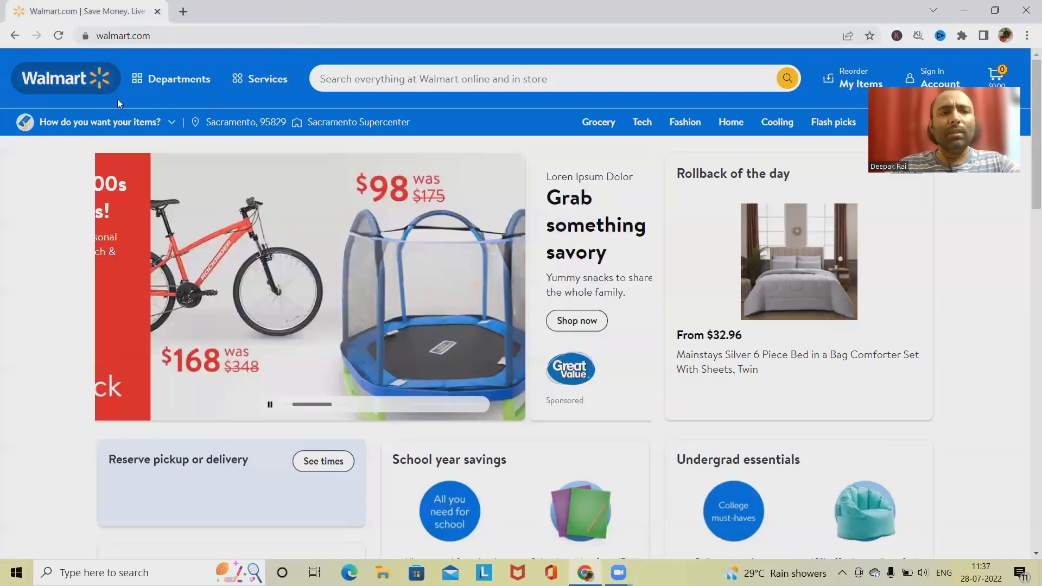
left_click(171, 79)
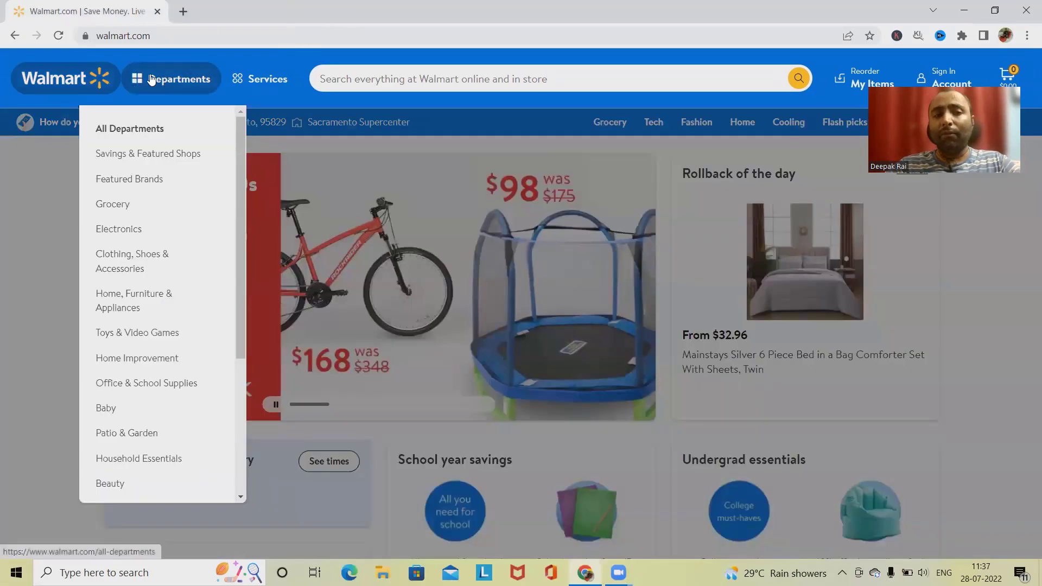
mouse_move(148, 153)
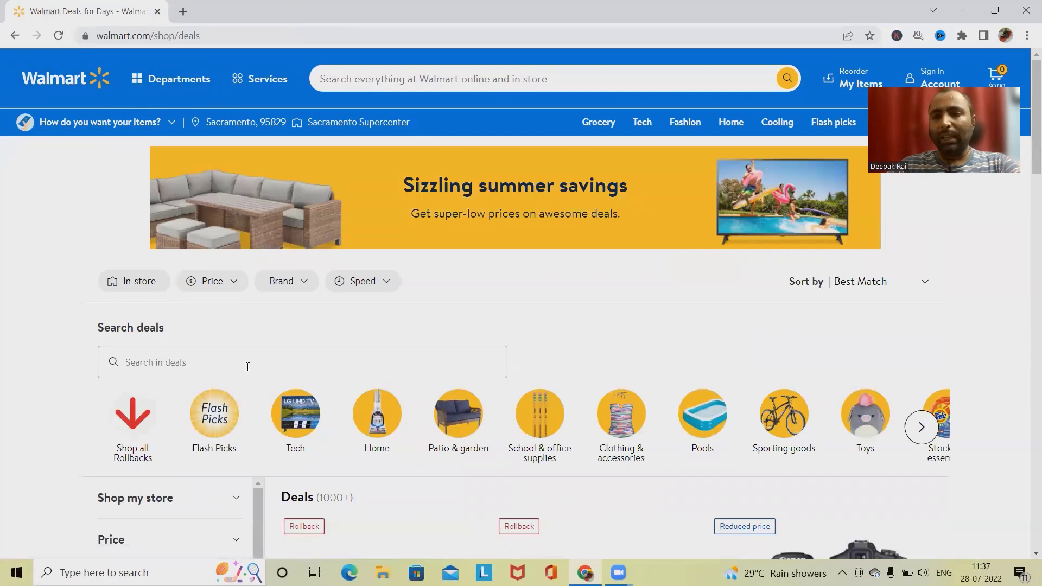
Apply the In-store filter to the deals, cutting the listing to 332 deals
scroll("down", 3)
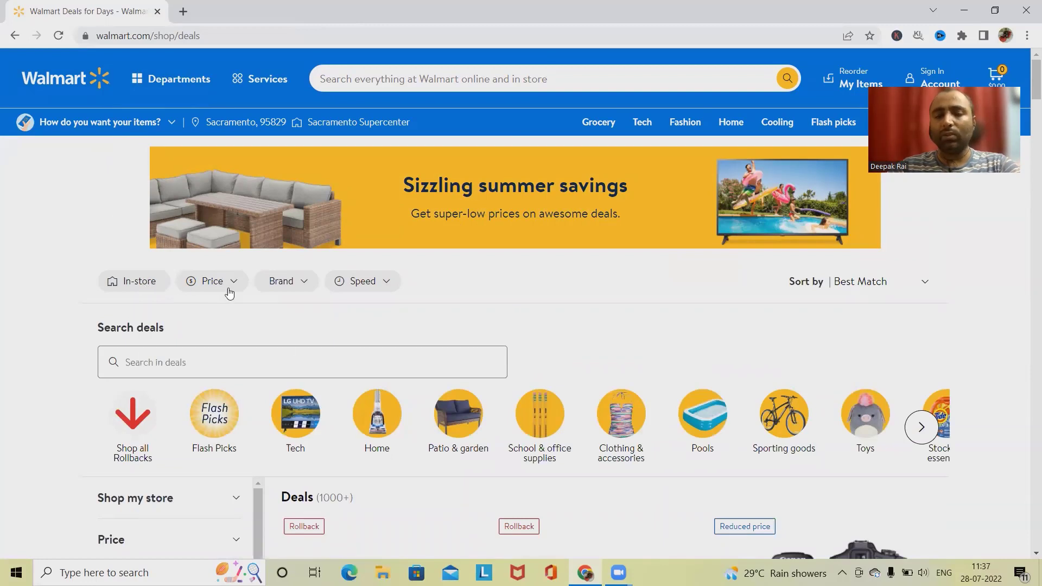
mouse_move(218, 286)
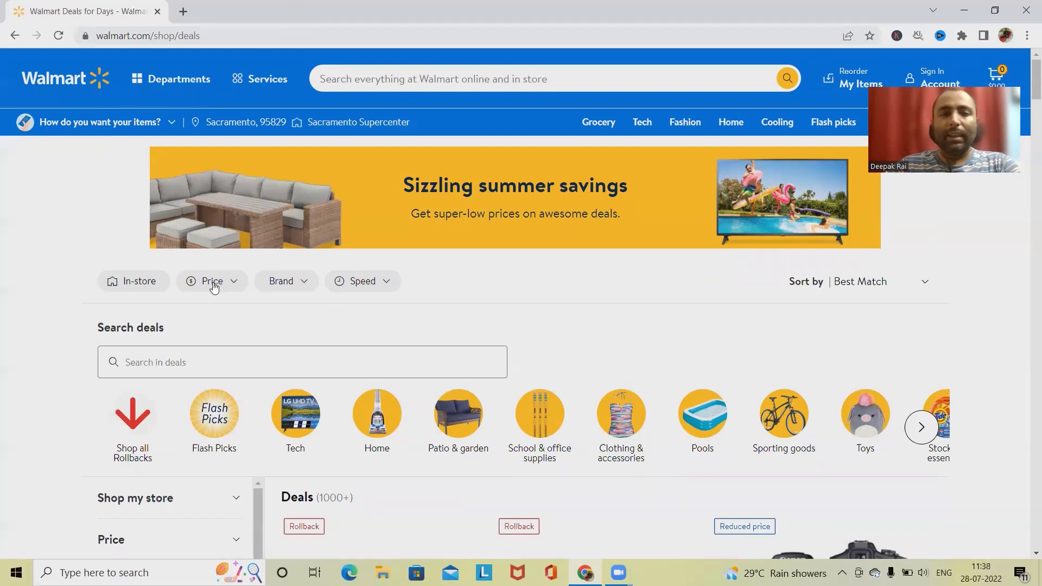
left_click(133, 280)
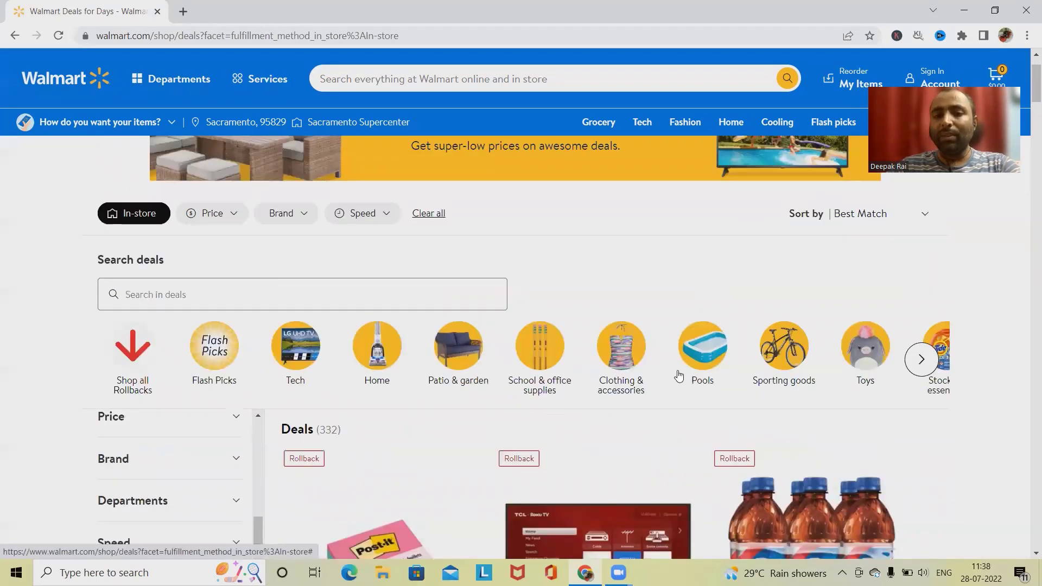
scroll("down", 3)
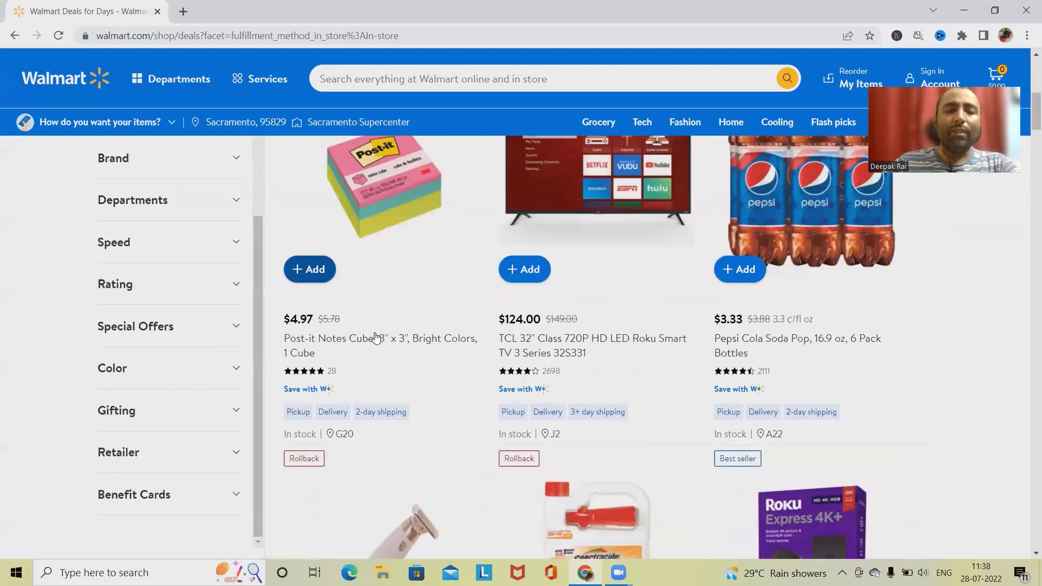
left_click(309, 268)
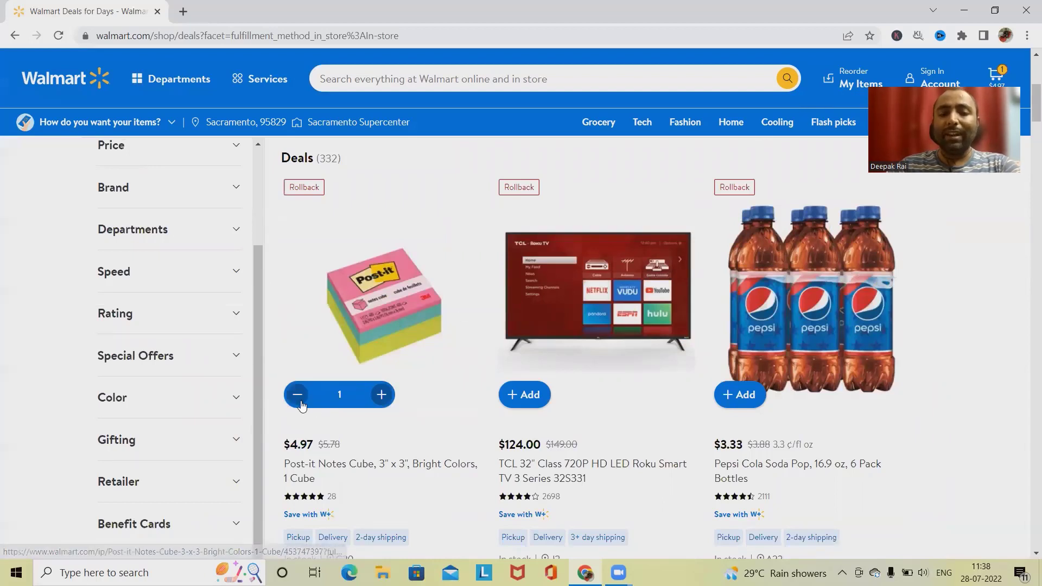
mouse_move(401, 426)
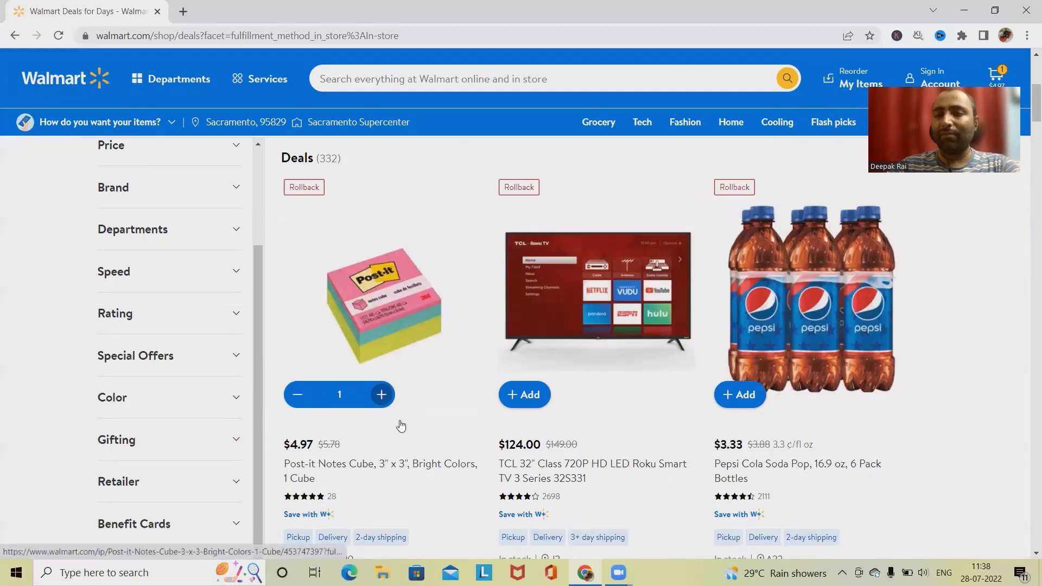
left_click(382, 394)
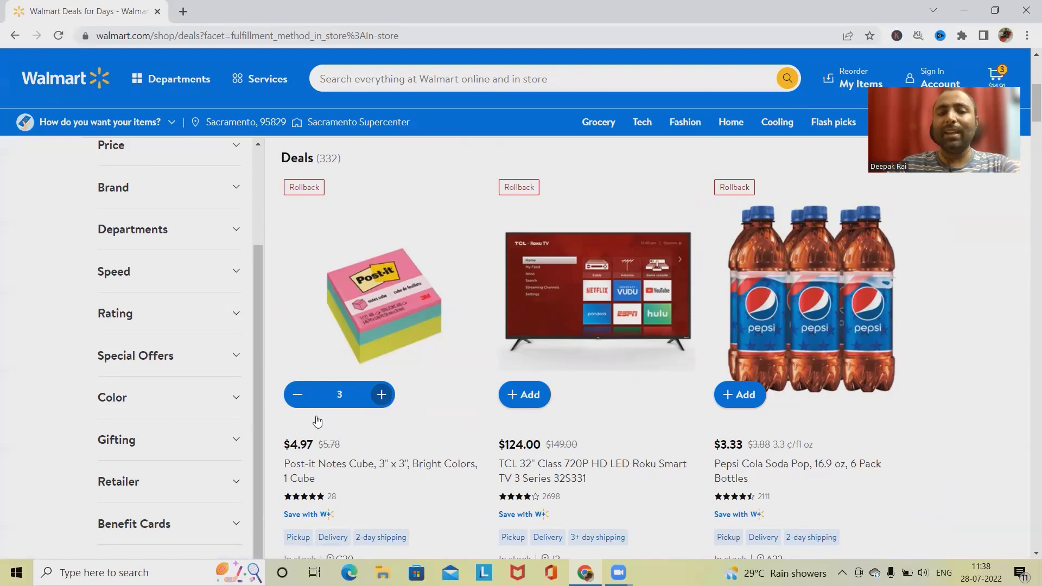
left_click(297, 394)
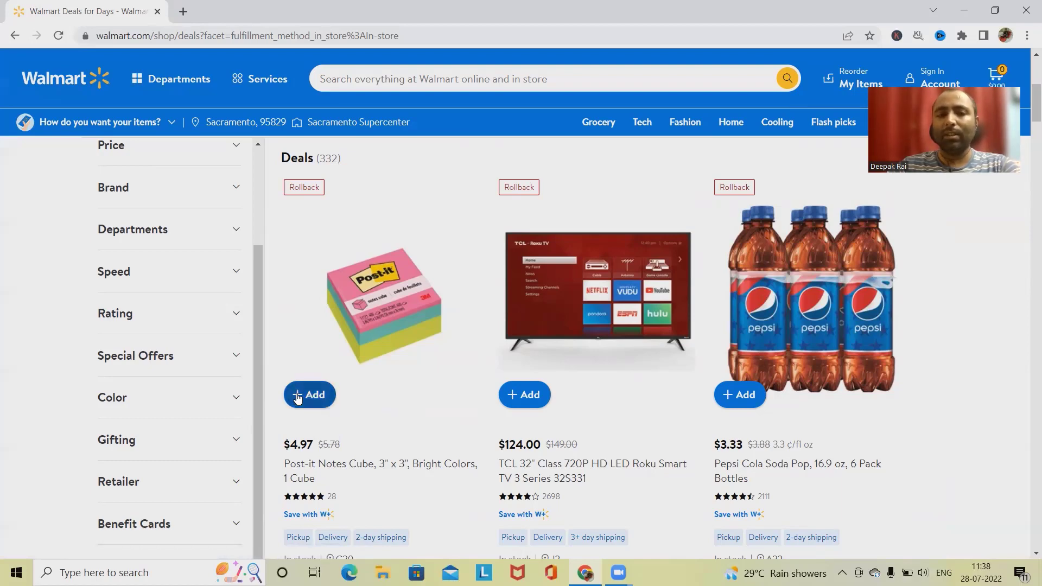
left_click(171, 78)
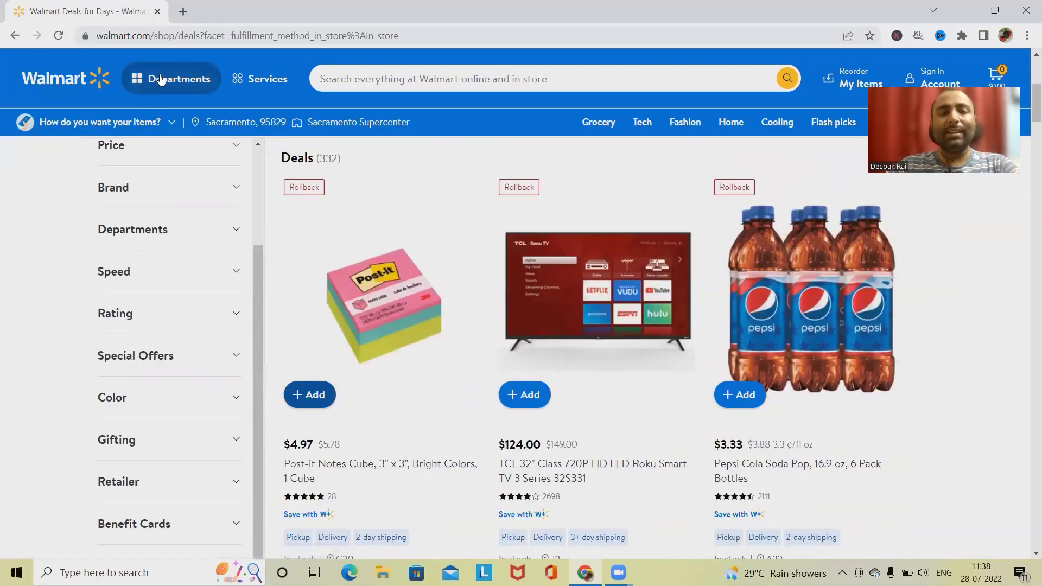
left_click(170, 78)
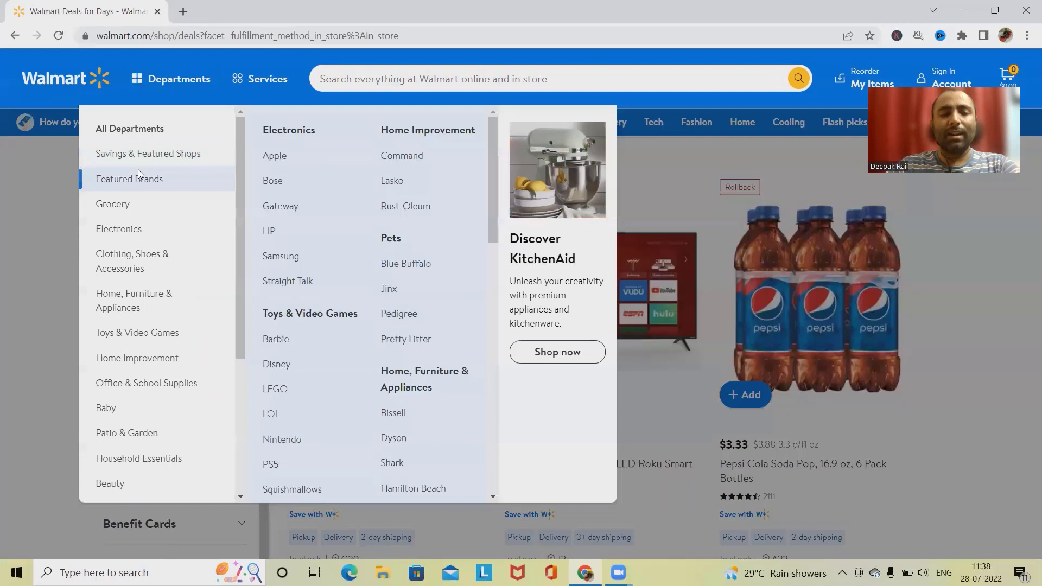
mouse_move(140, 202)
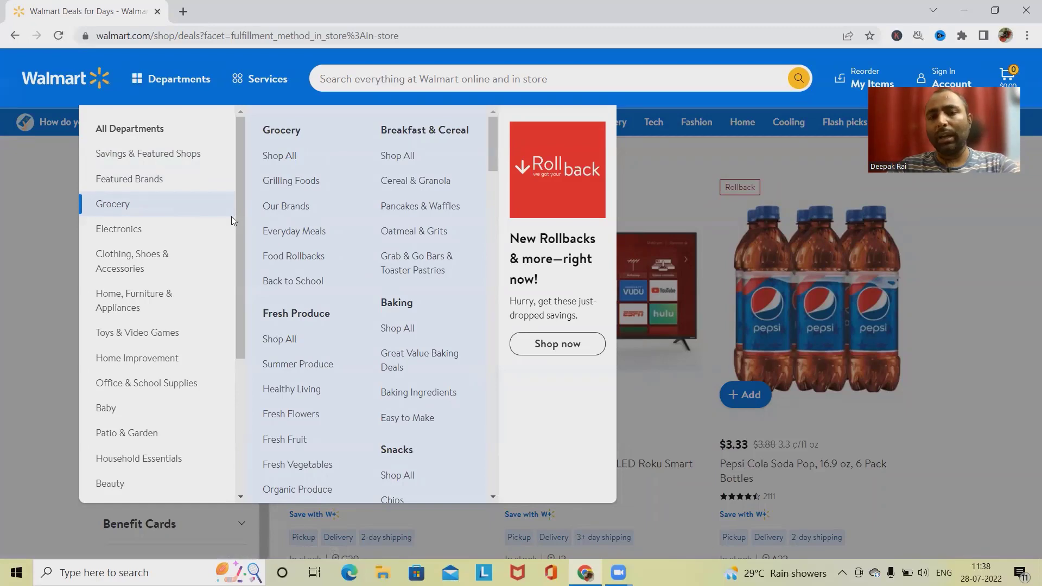
left_click(170, 78)
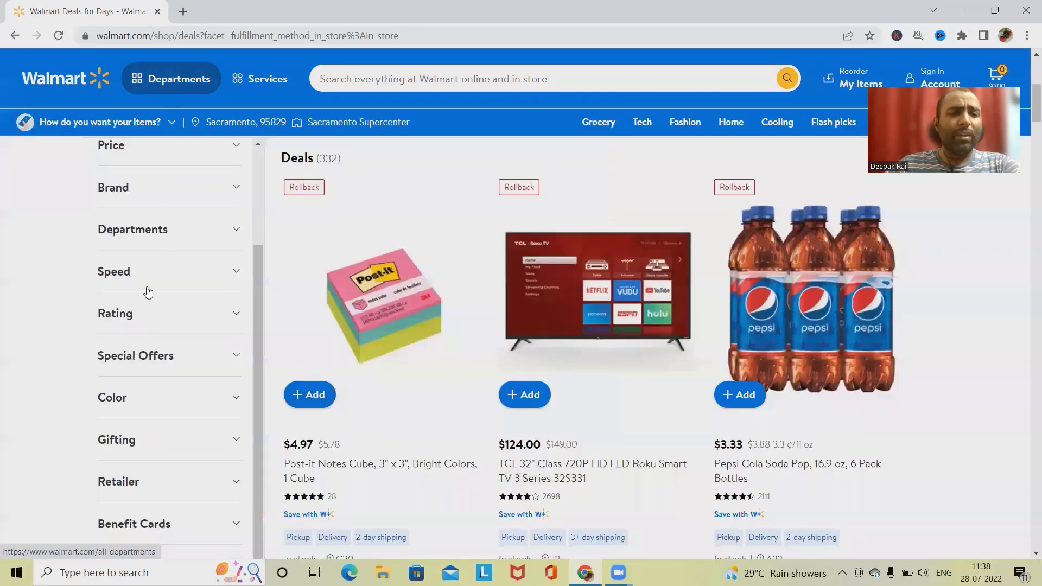
left_click(171, 78)
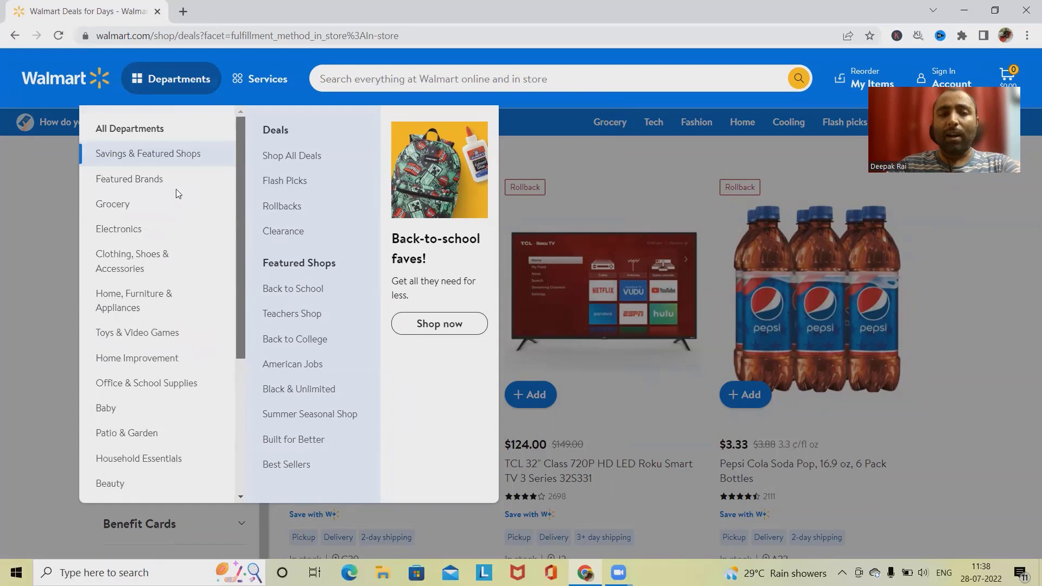
scroll("down", 3)
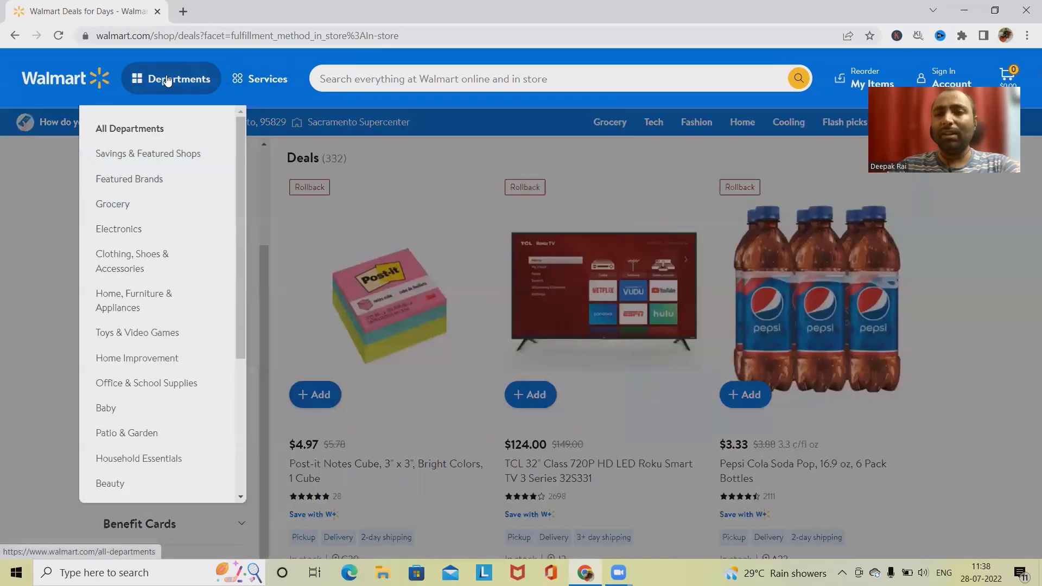
mouse_move(148, 154)
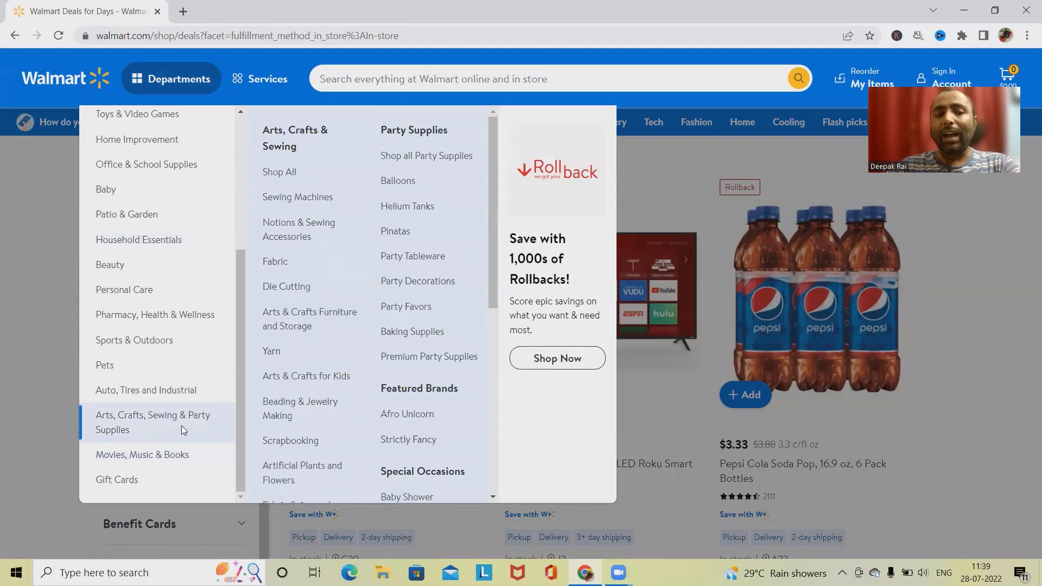
mouse_move(145, 390)
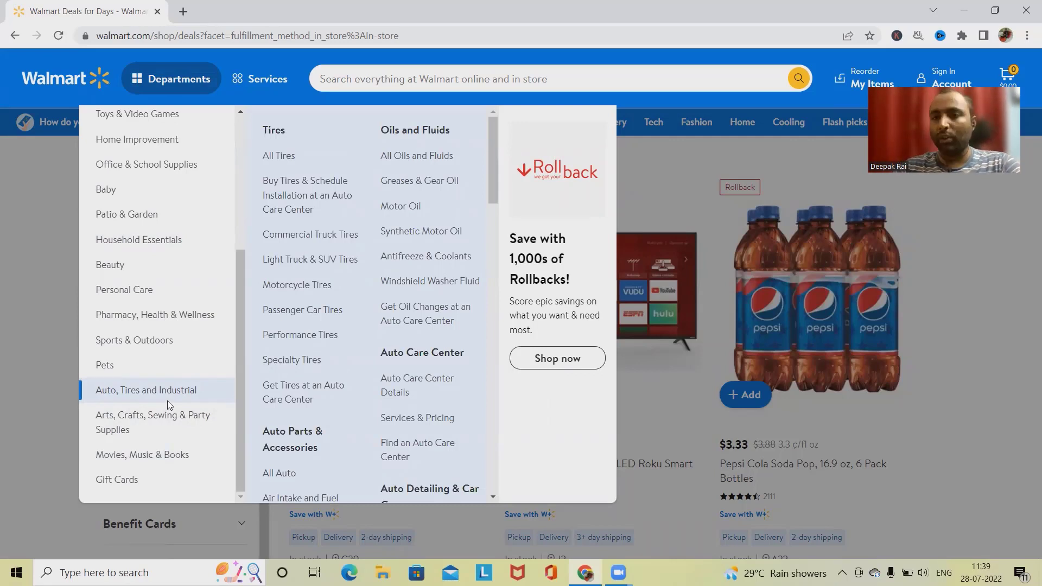
left_click(116, 479)
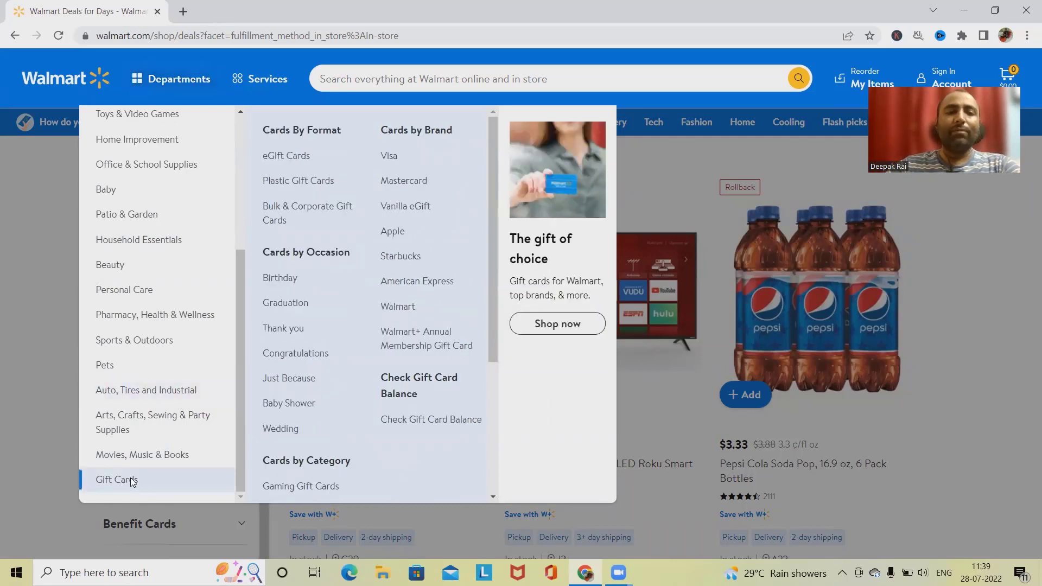
mouse_move(288, 264)
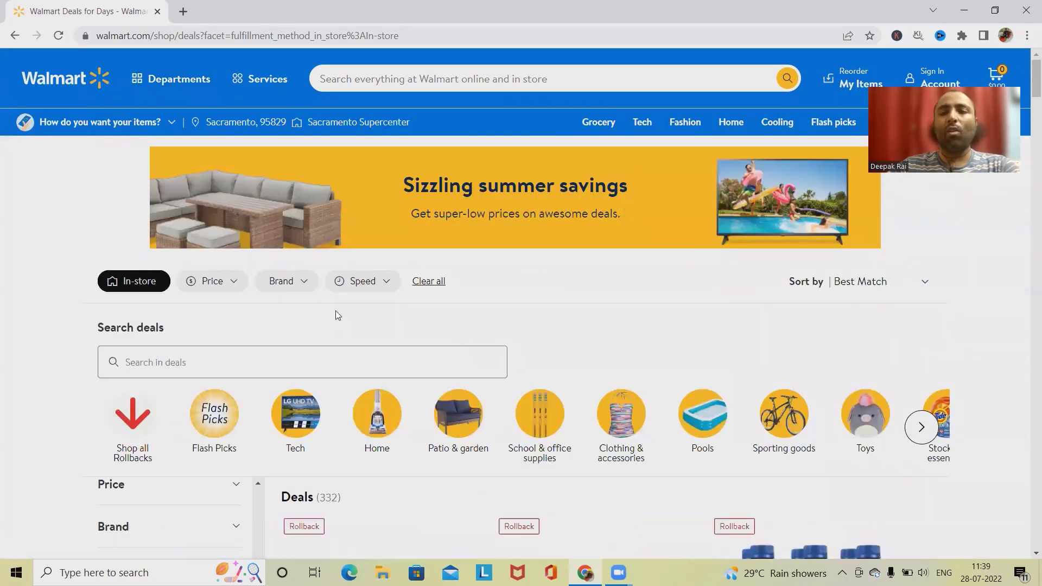
mouse_move(430, 251)
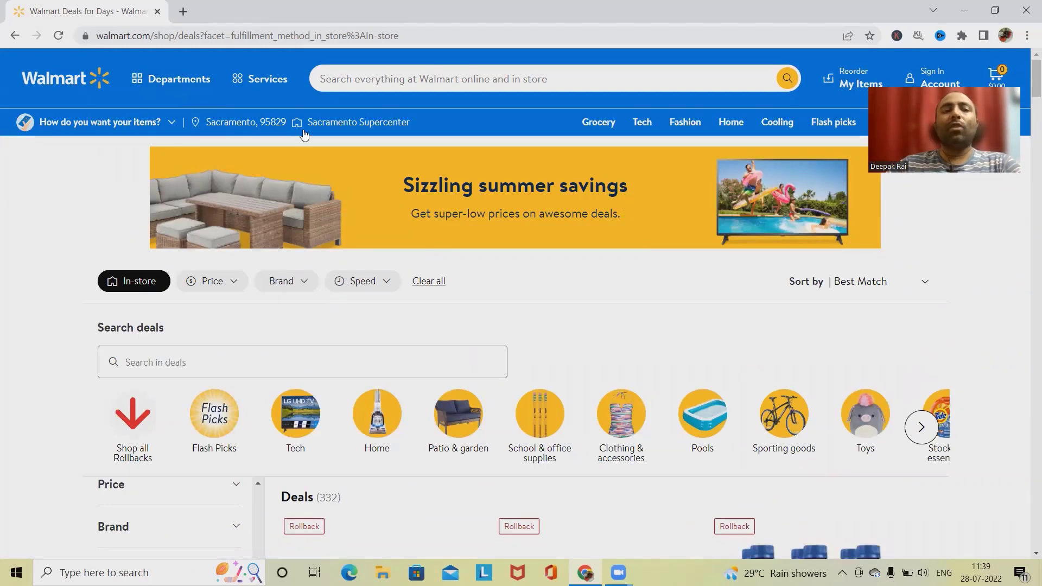
mouse_move(428, 131)
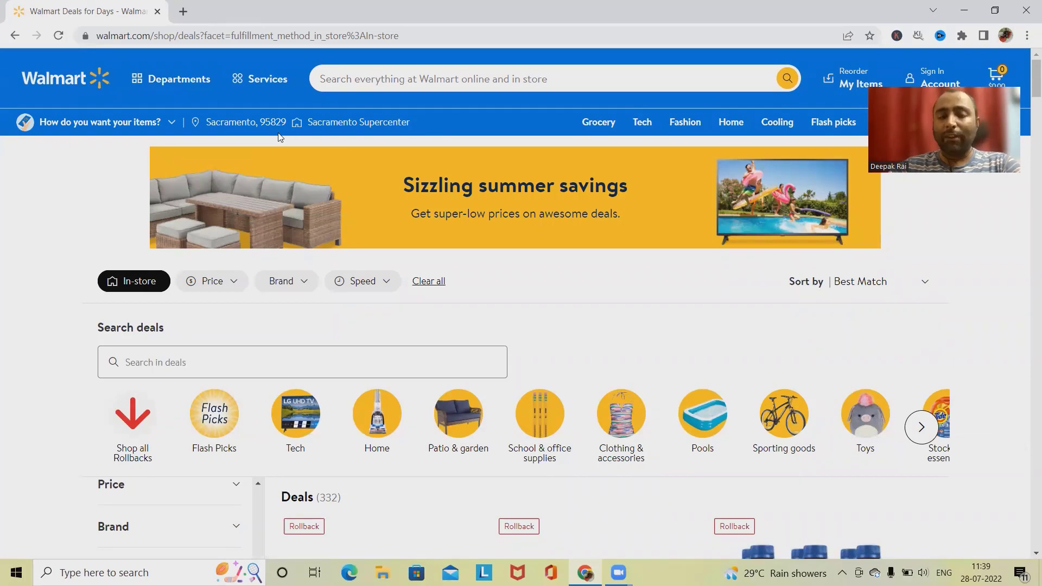
mouse_move(228, 140)
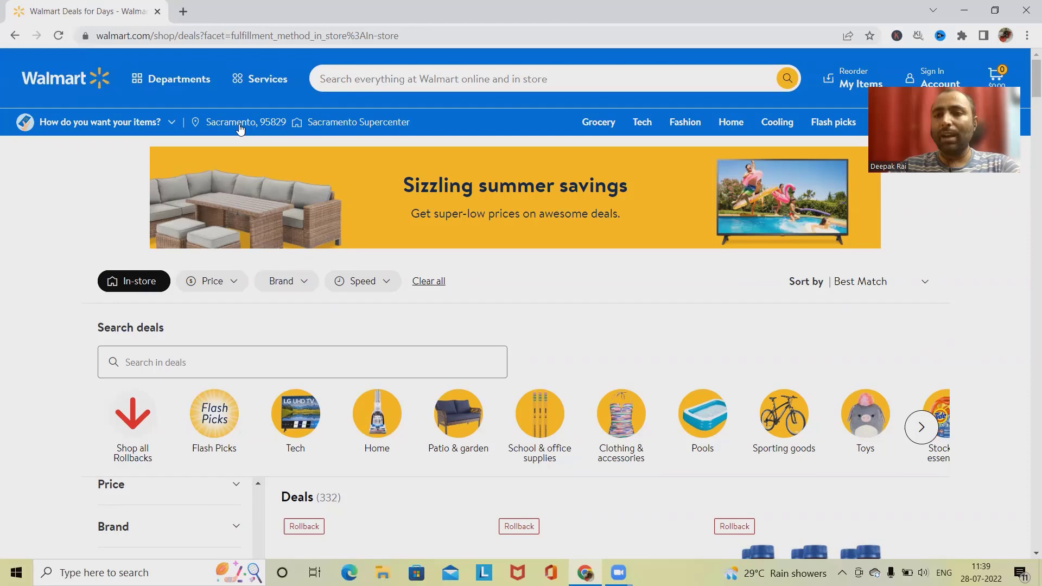
mouse_move(313, 126)
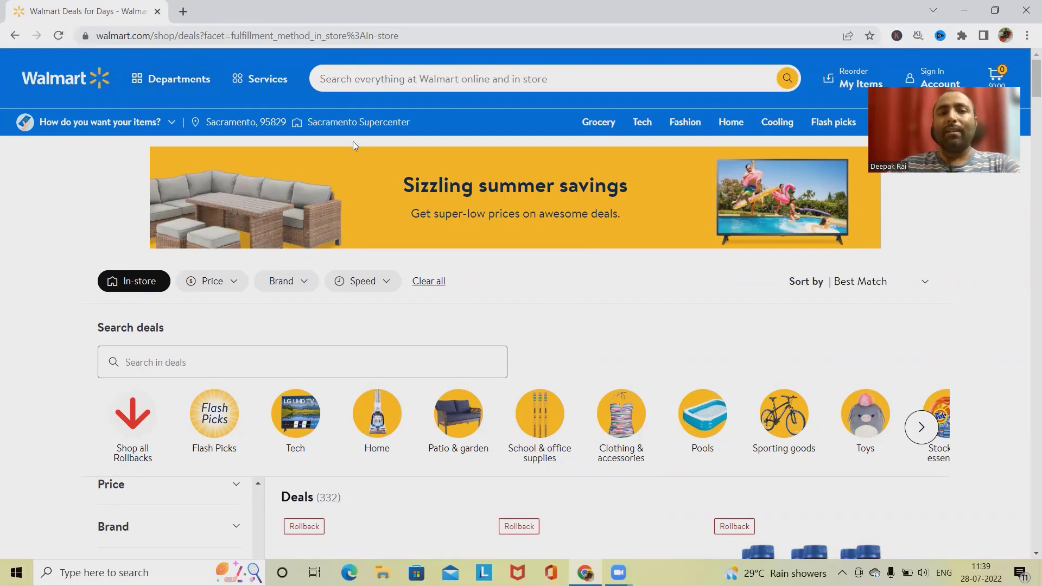
Open the Grocery department page, then the My Items reorder page
left_click(597, 121)
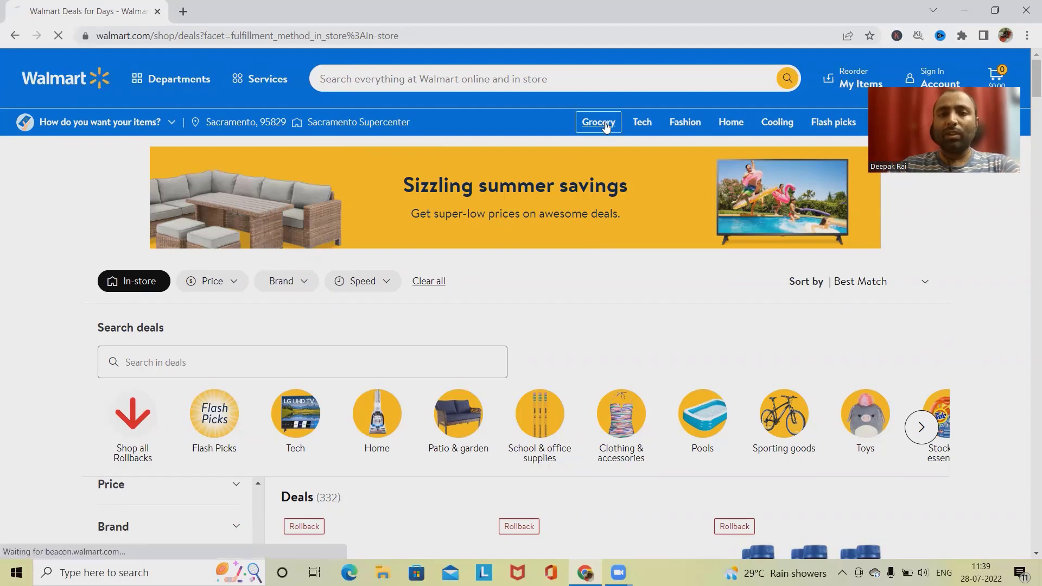
left_click(597, 122)
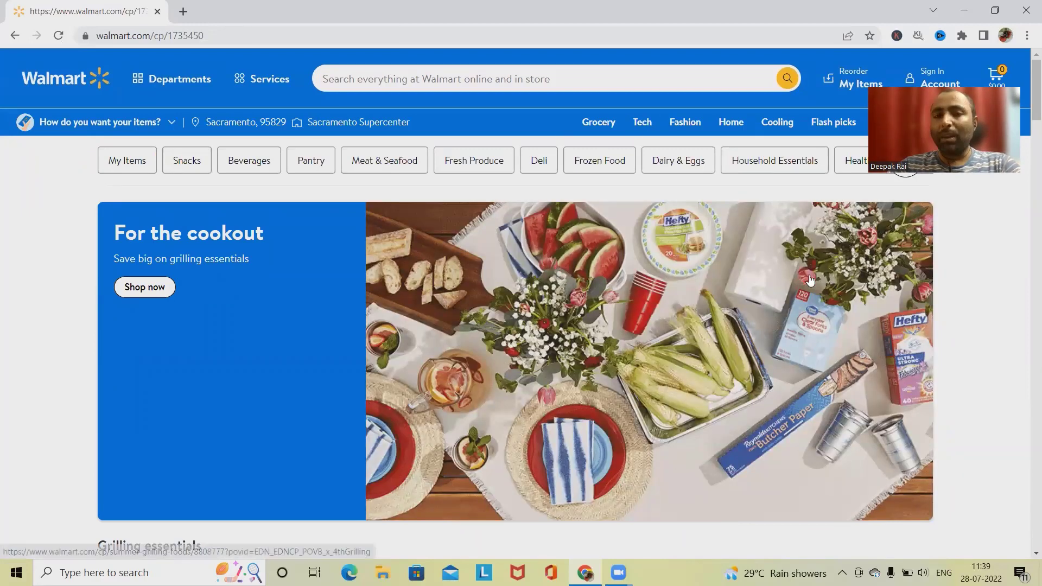
left_click(860, 83)
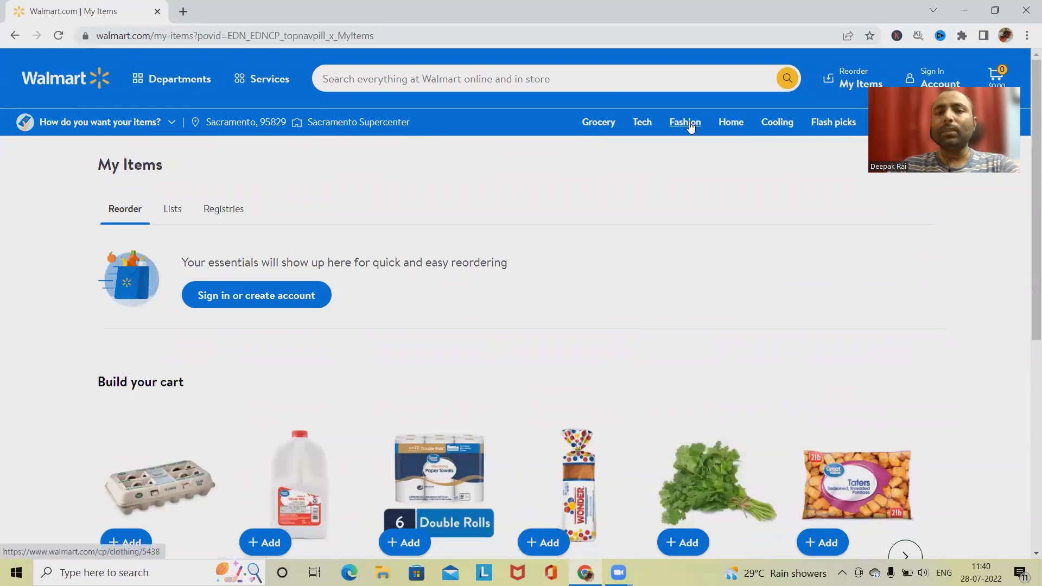
Open Fashion's Clothing page and choose Boys New Arrivals, a 15-item listing
left_click(684, 122)
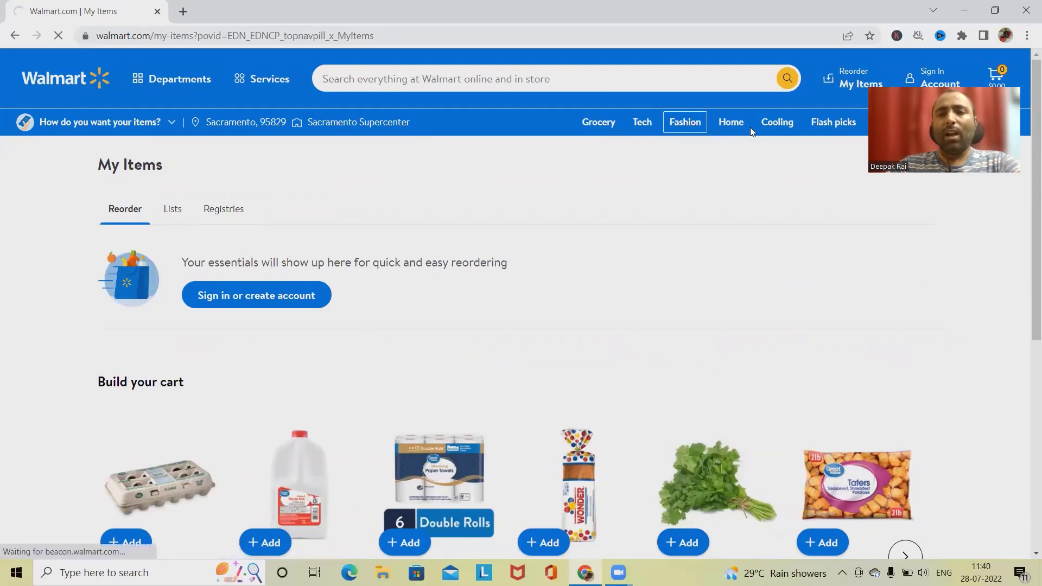
left_click(683, 122)
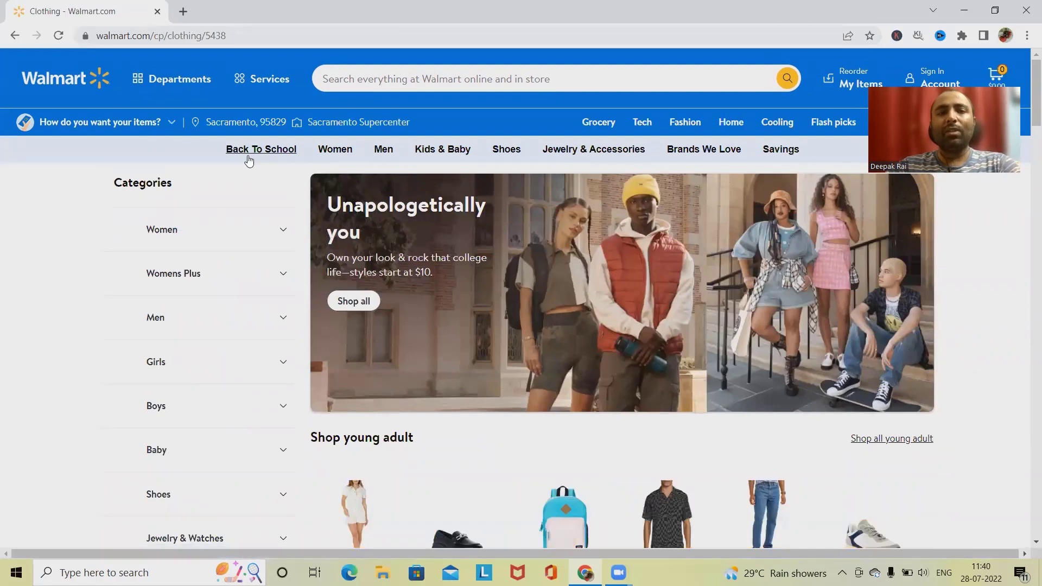
mouse_move(767, 173)
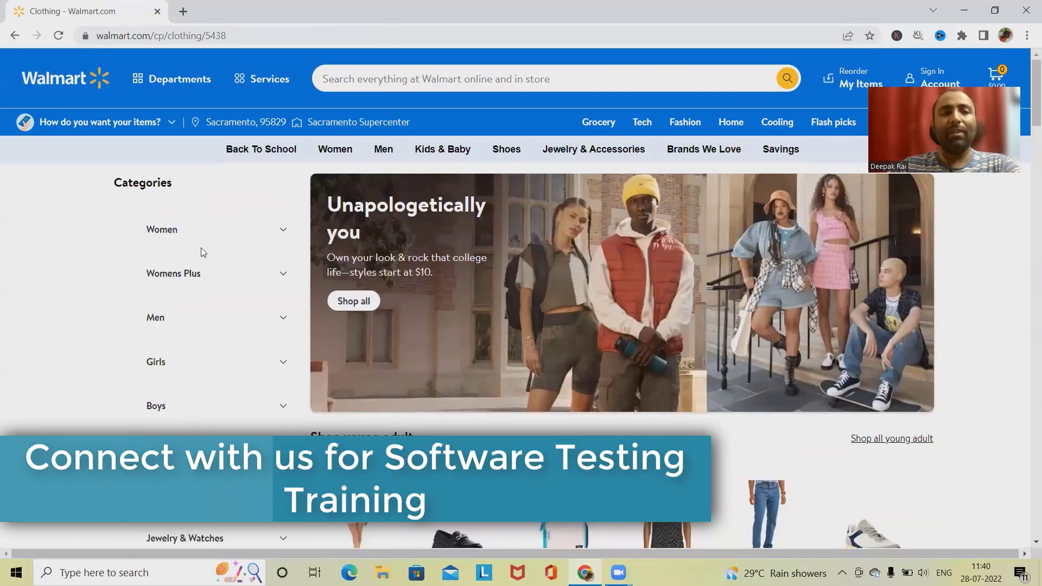
scroll("down", 3)
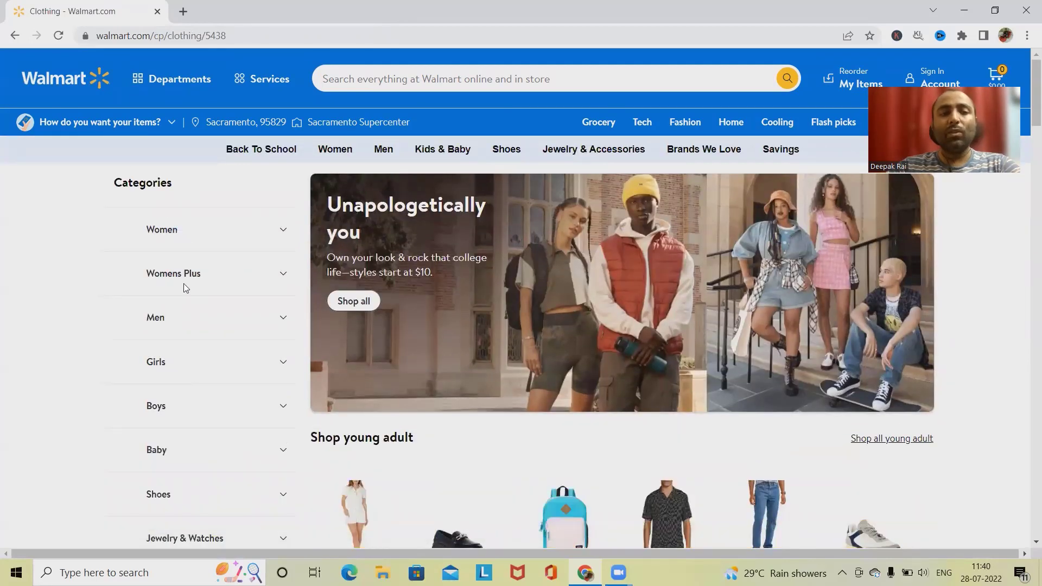
mouse_move(172, 424)
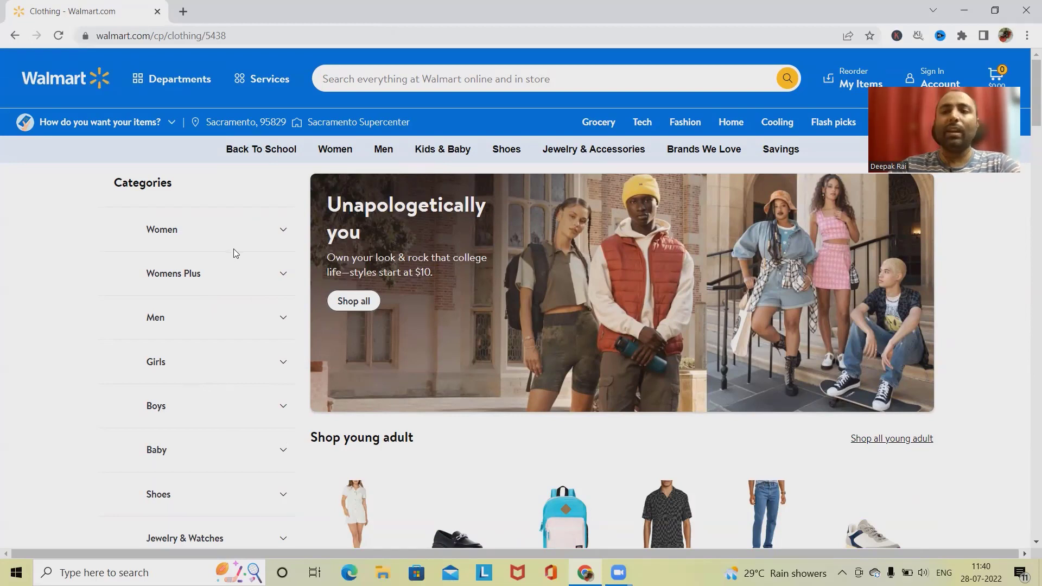
mouse_move(246, 246)
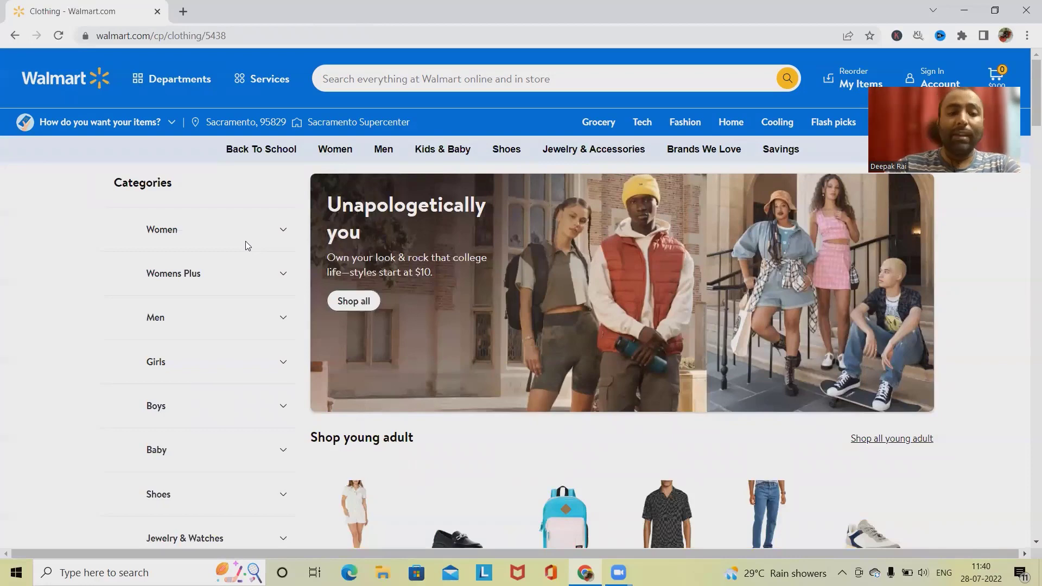
scroll("down", 3)
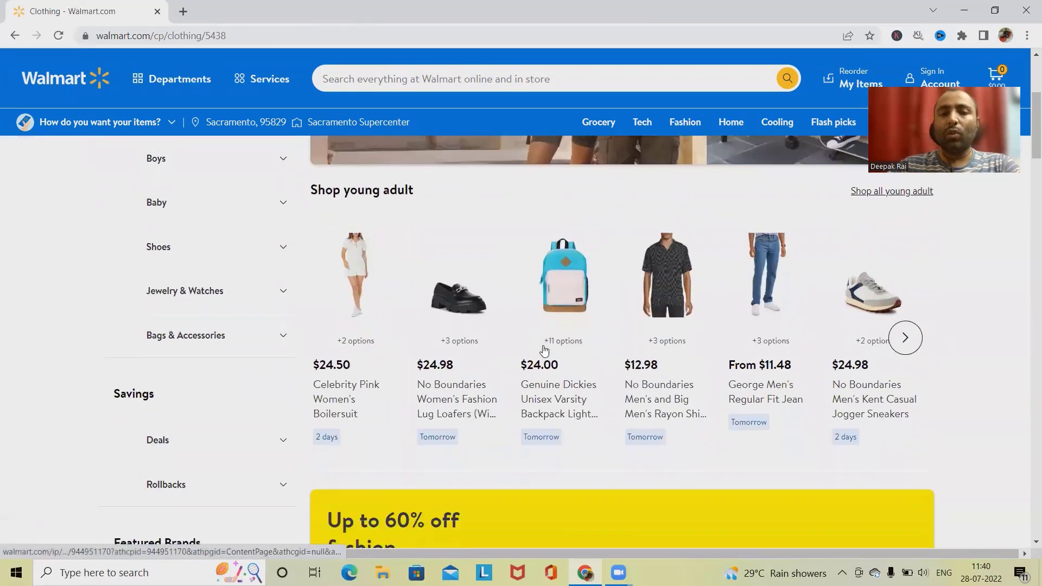
scroll("down", 3)
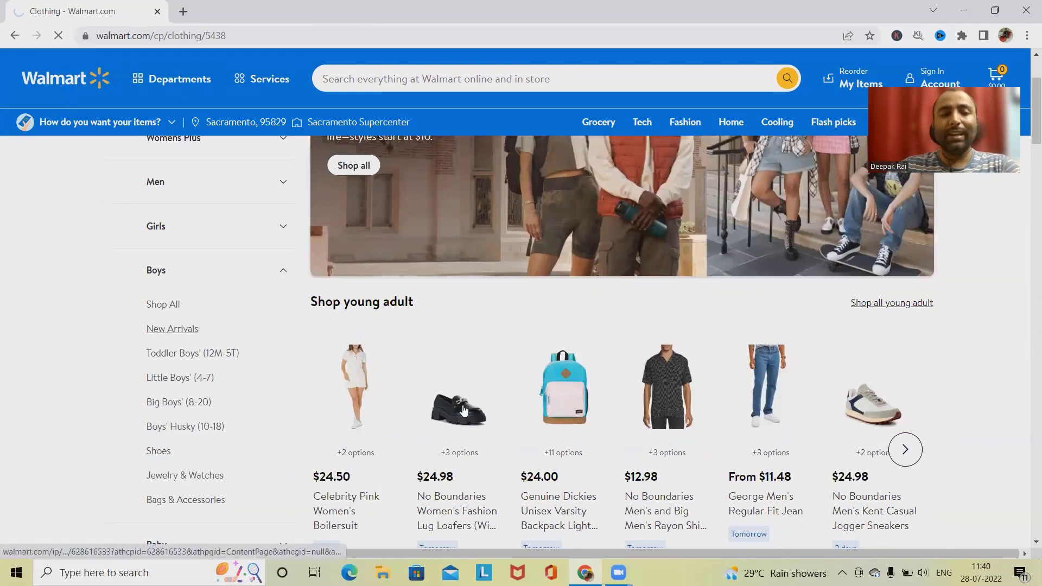
left_click(172, 328)
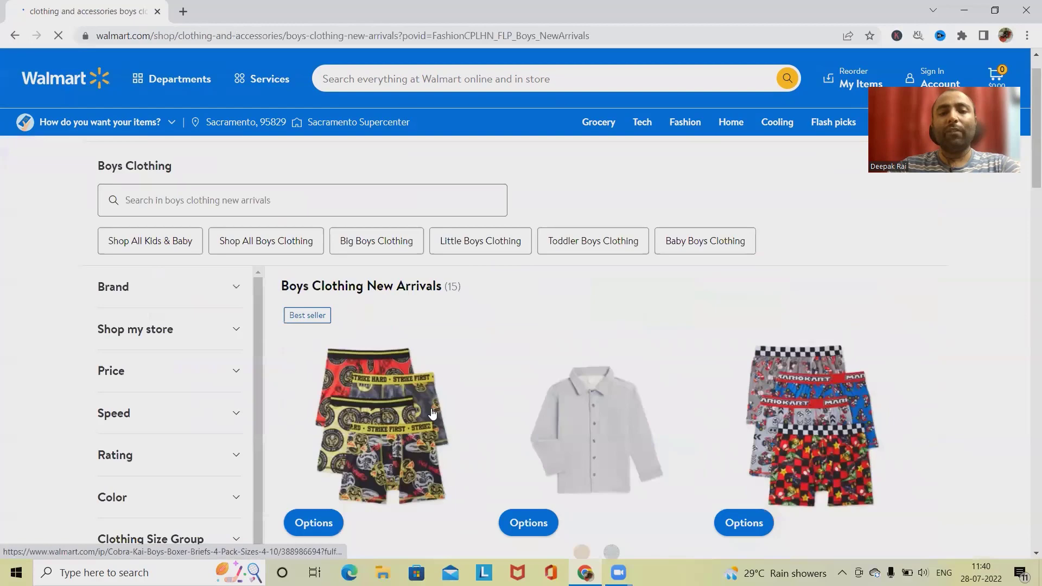
scroll("down", 3)
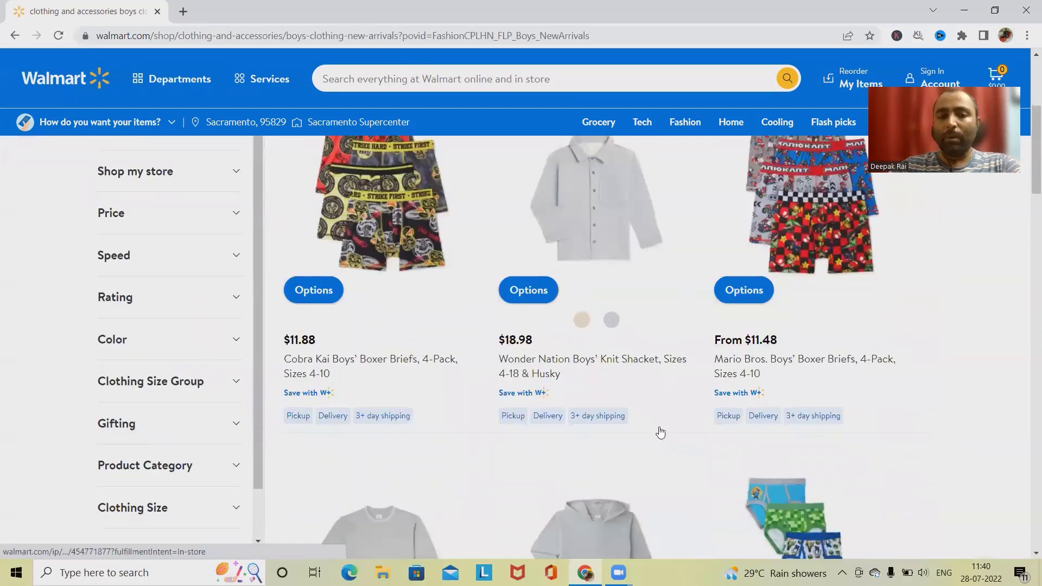
scroll("up", 3)
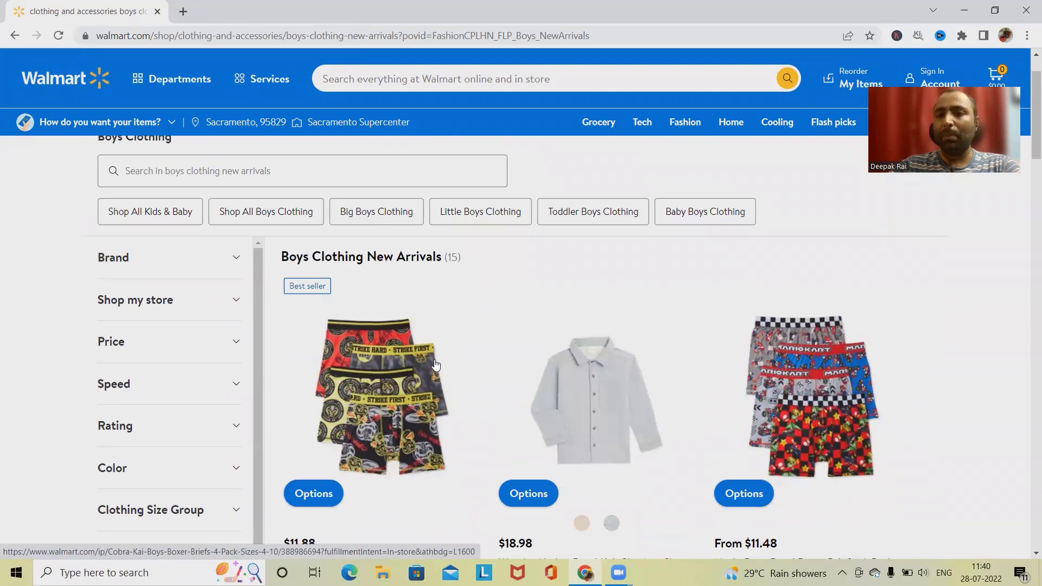
mouse_move(351, 374)
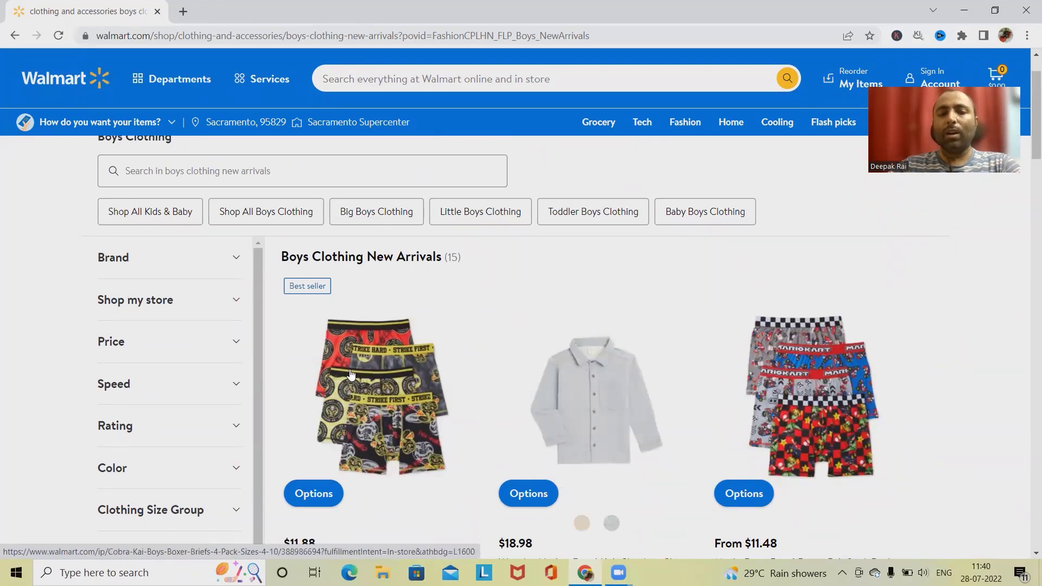
scroll("down", 3)
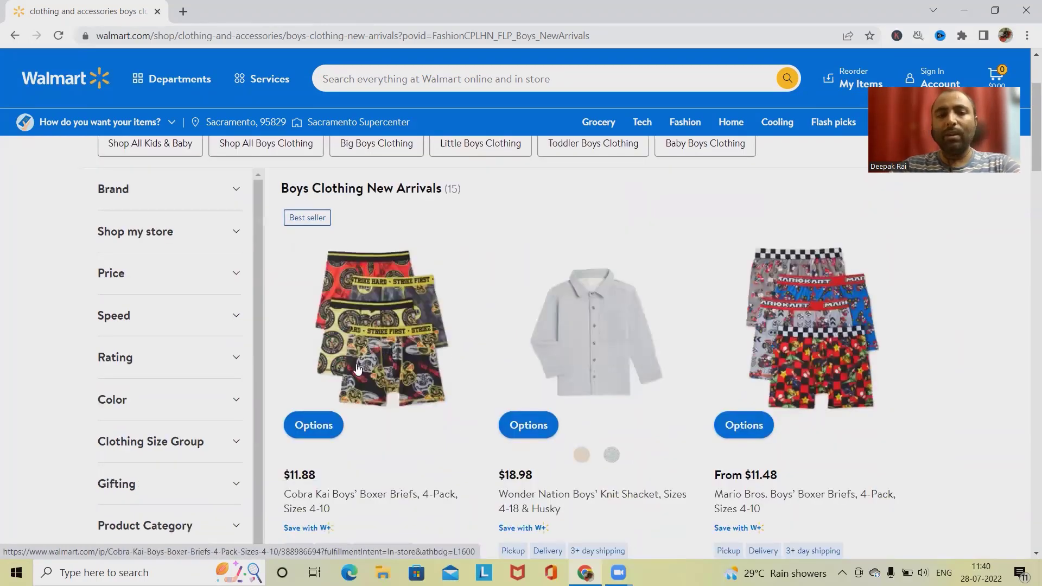
scroll("down", 3)
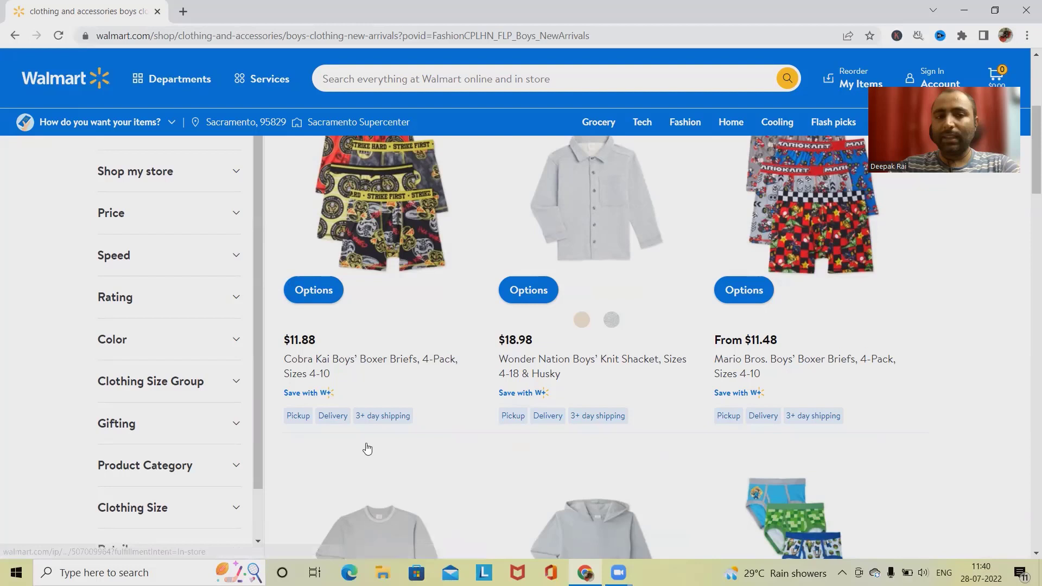
mouse_move(290, 364)
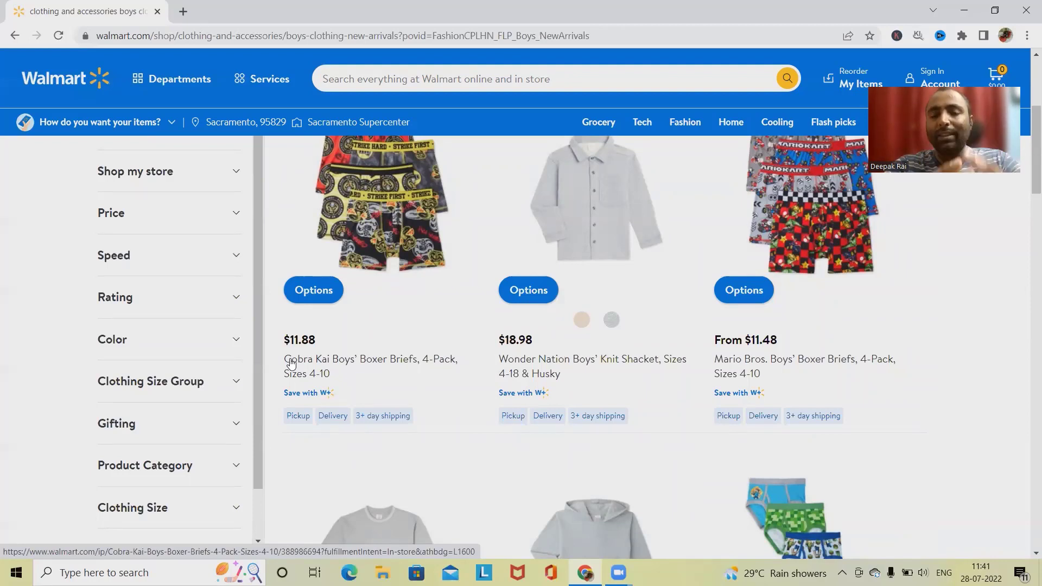
mouse_move(594, 415)
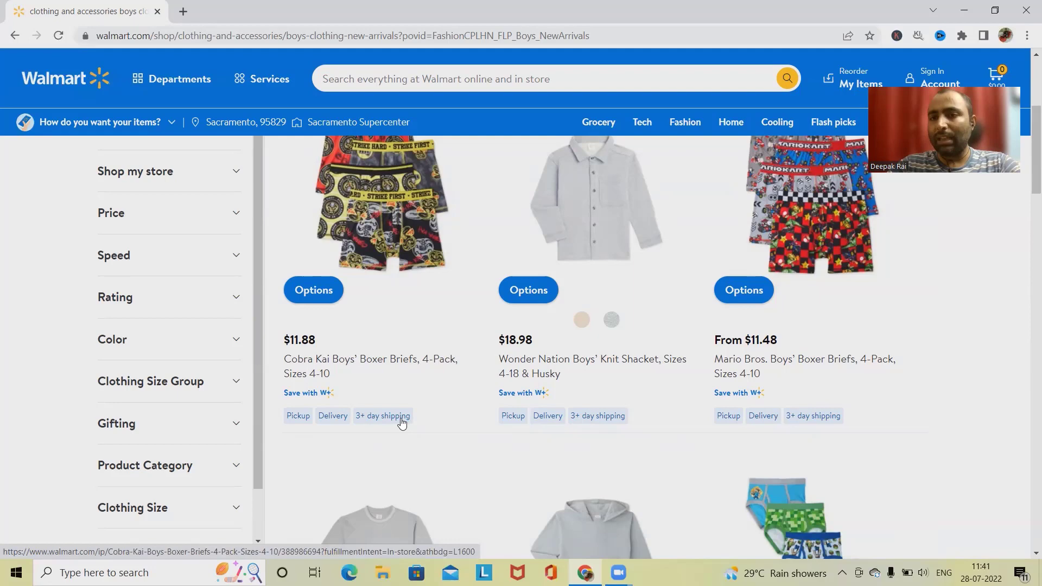
mouse_move(463, 394)
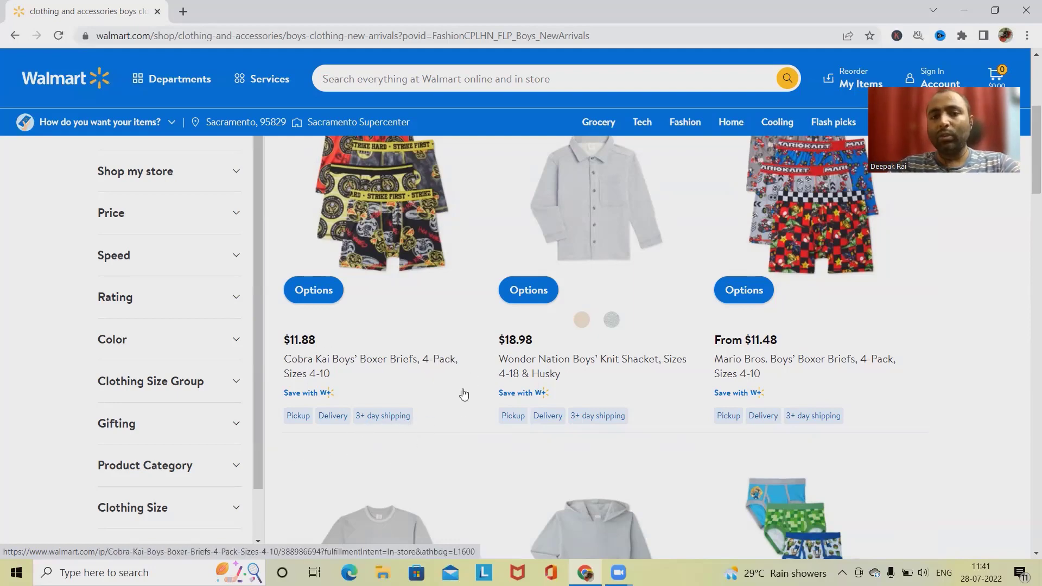
scroll("up", 3)
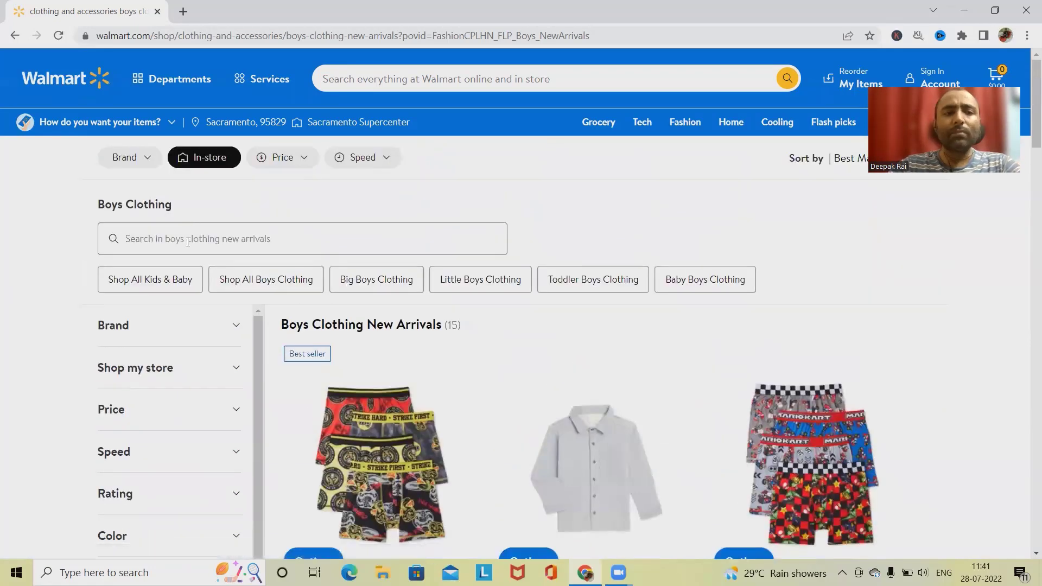
left_click(301, 238)
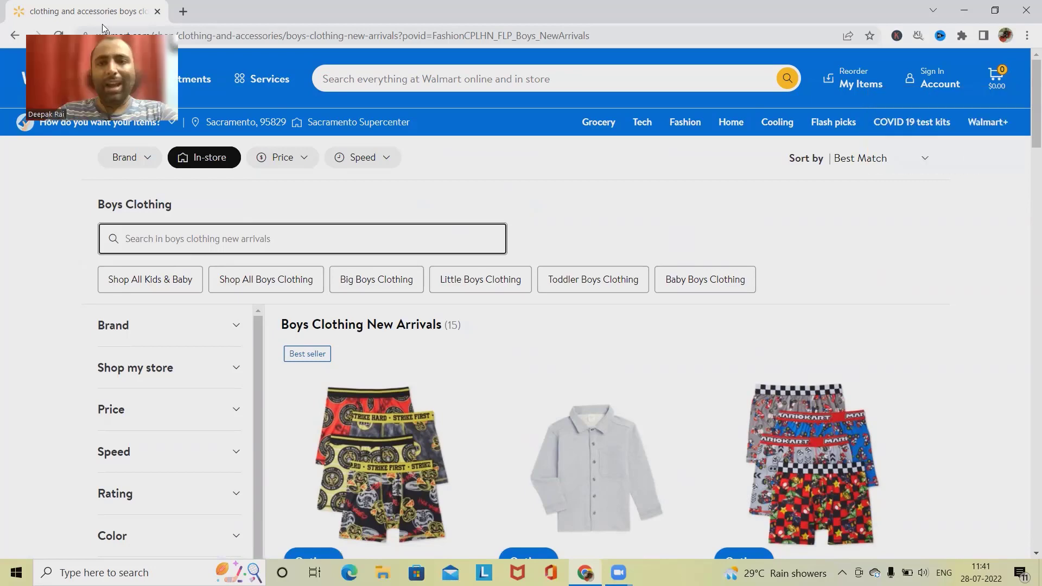
left_click(871, 79)
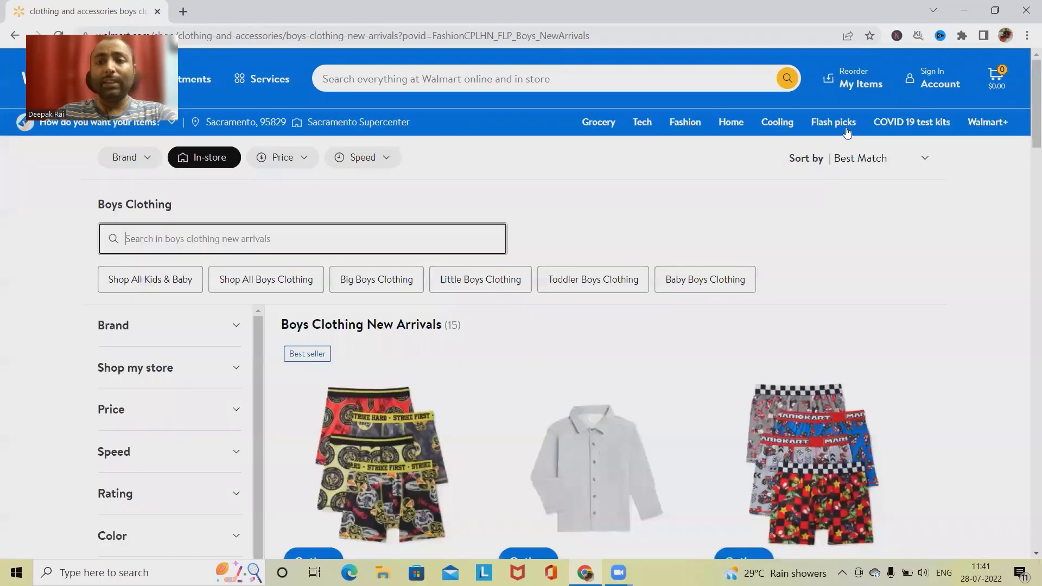
mouse_move(939, 70)
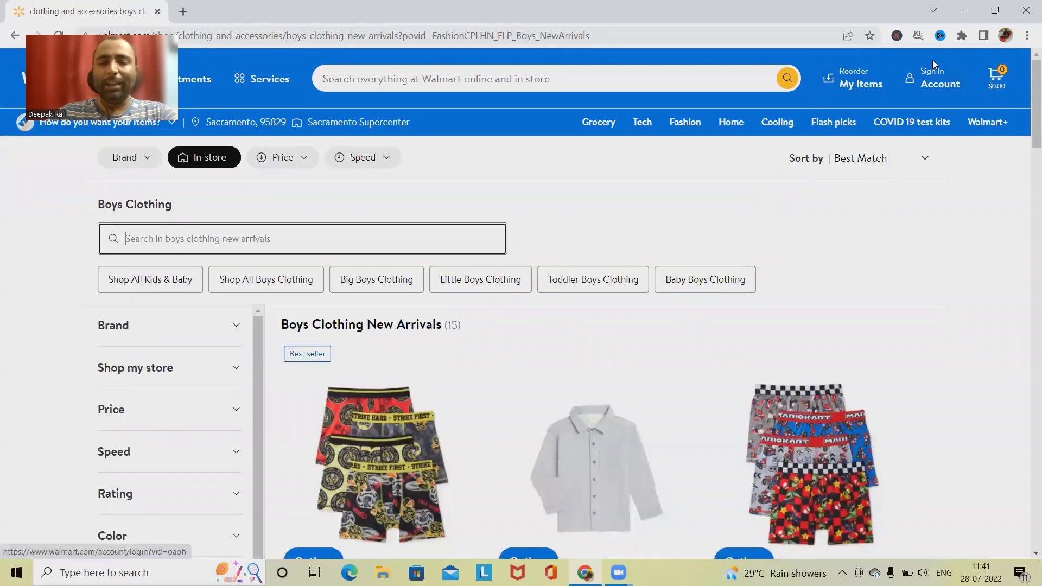
left_click(938, 78)
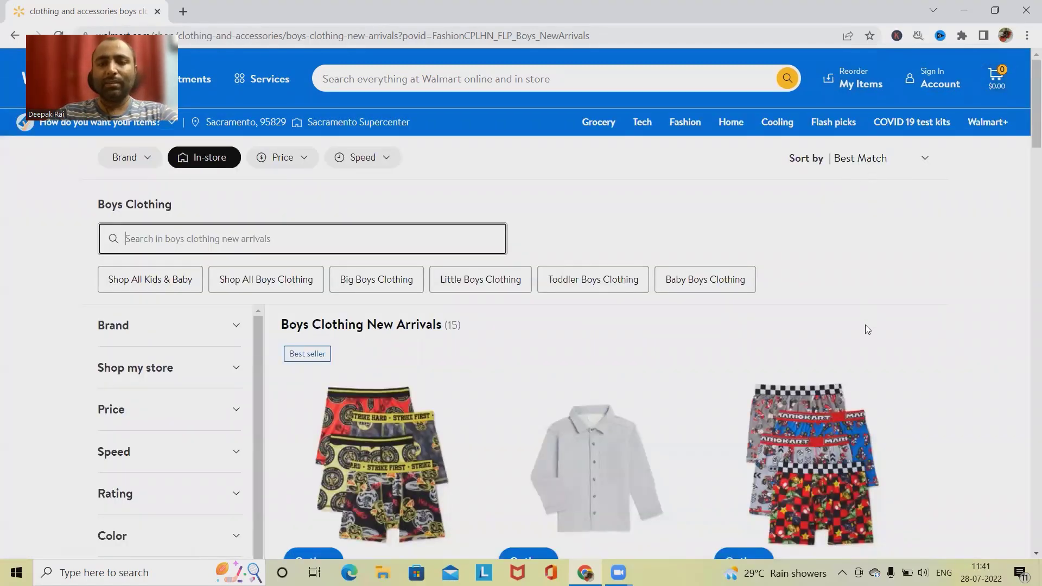
scroll("down", 3)
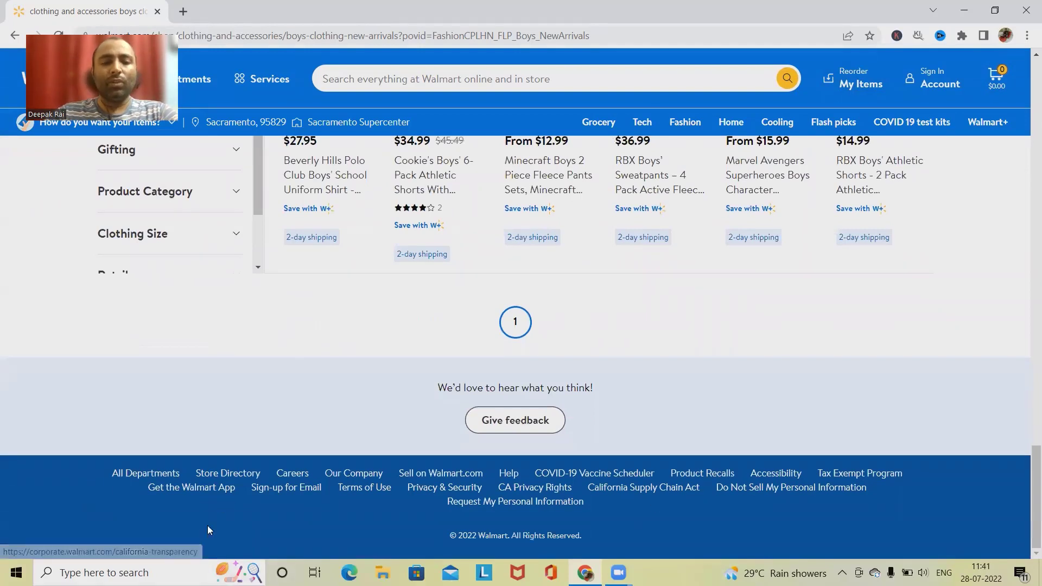
mouse_move(101, 490)
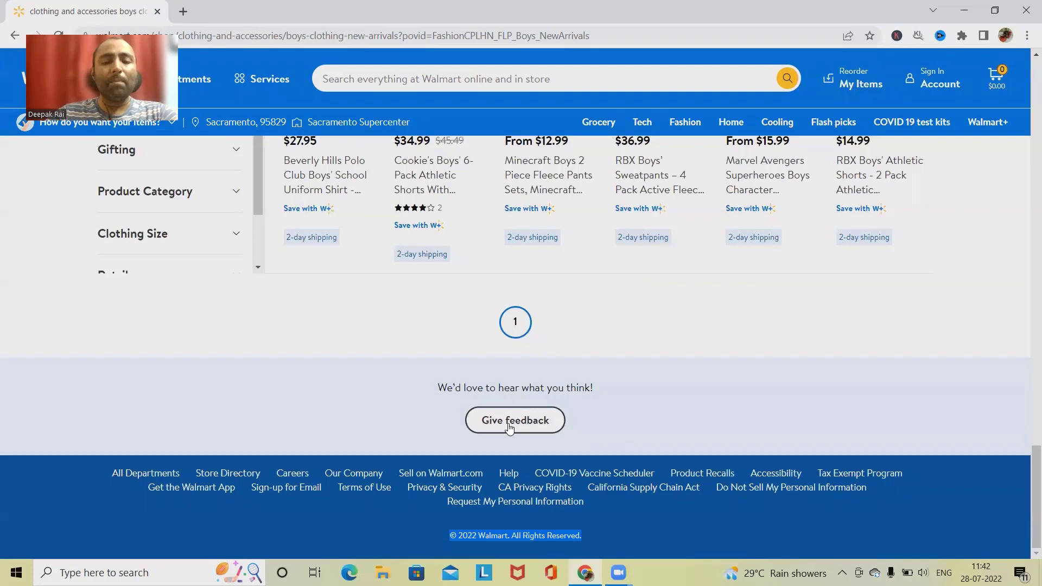
mouse_move(541, 478)
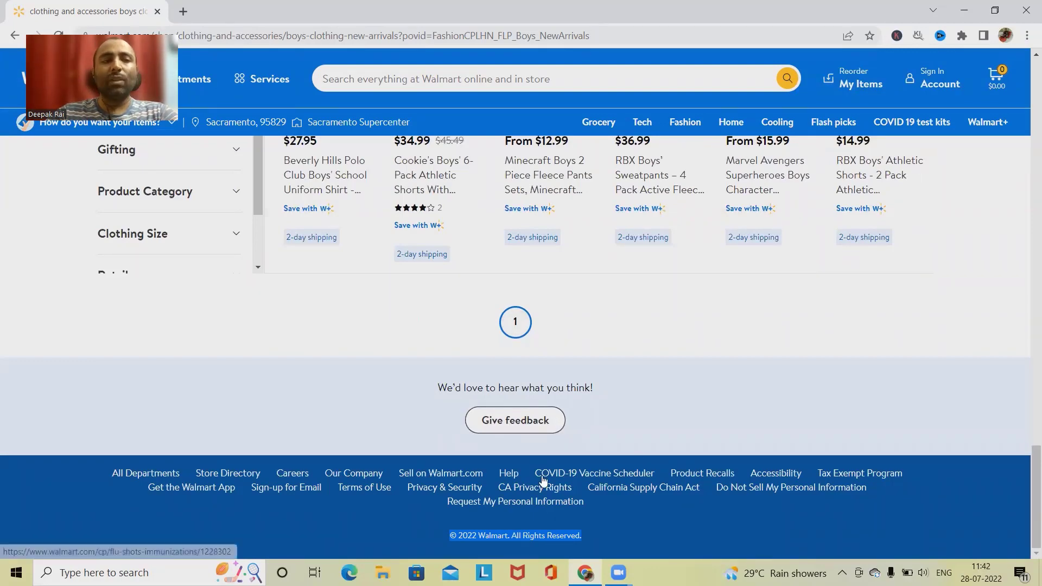
Open the website feedback panel asking for a one-to-five star rating
left_click(515, 419)
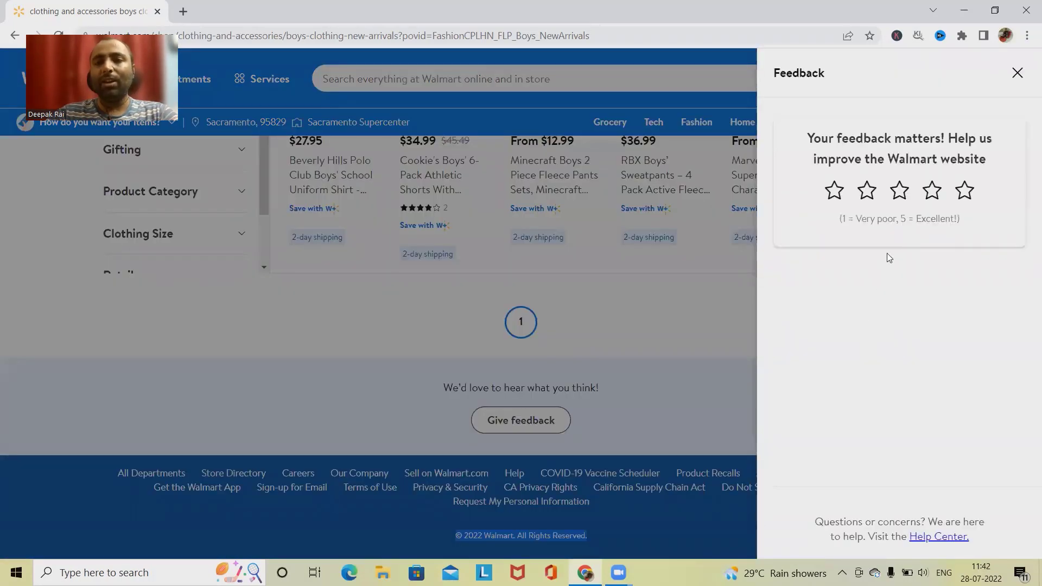
mouse_move(862, 337)
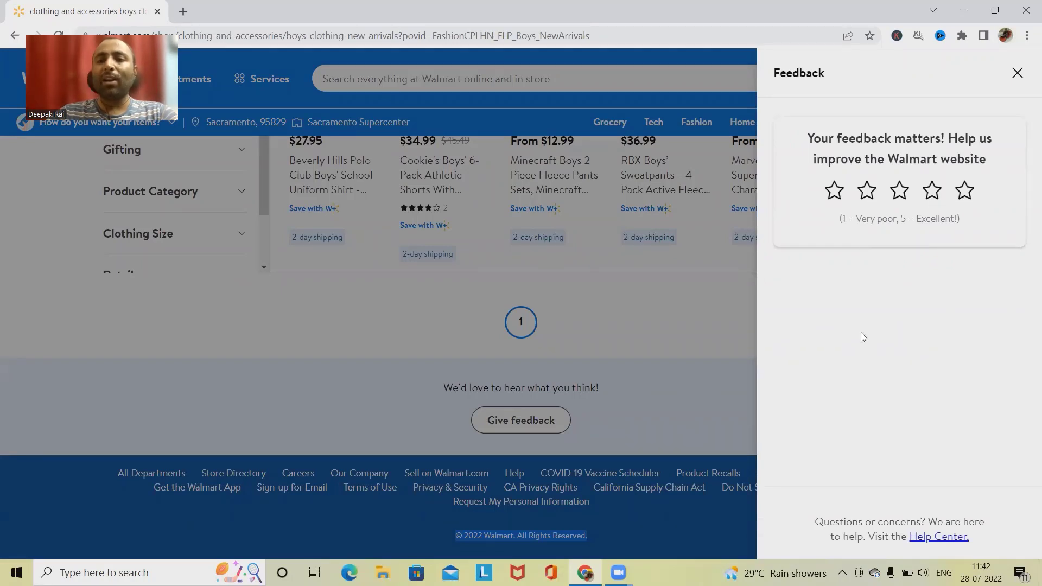
mouse_move(900, 240)
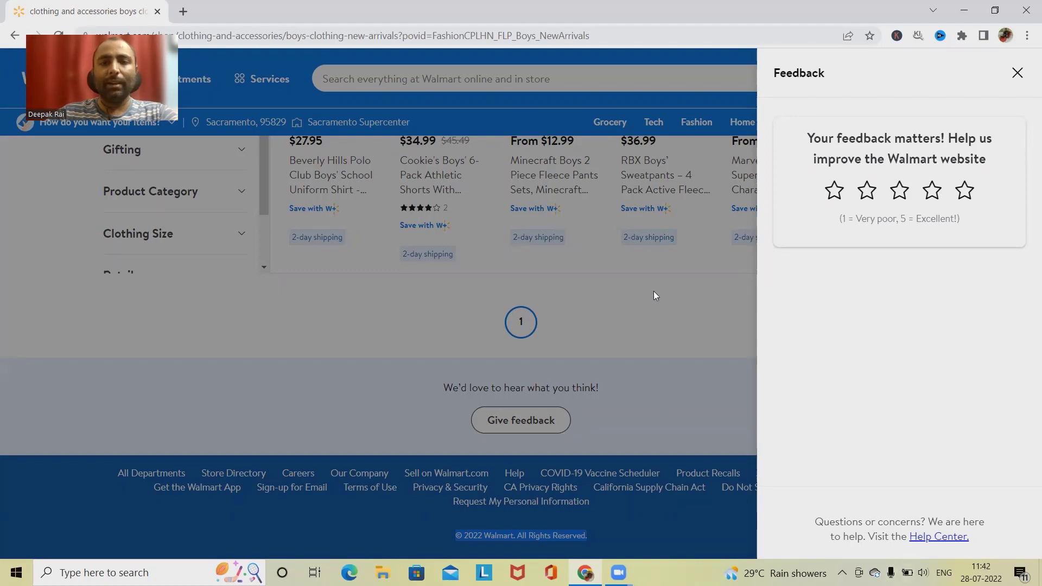
left_click(1018, 73)
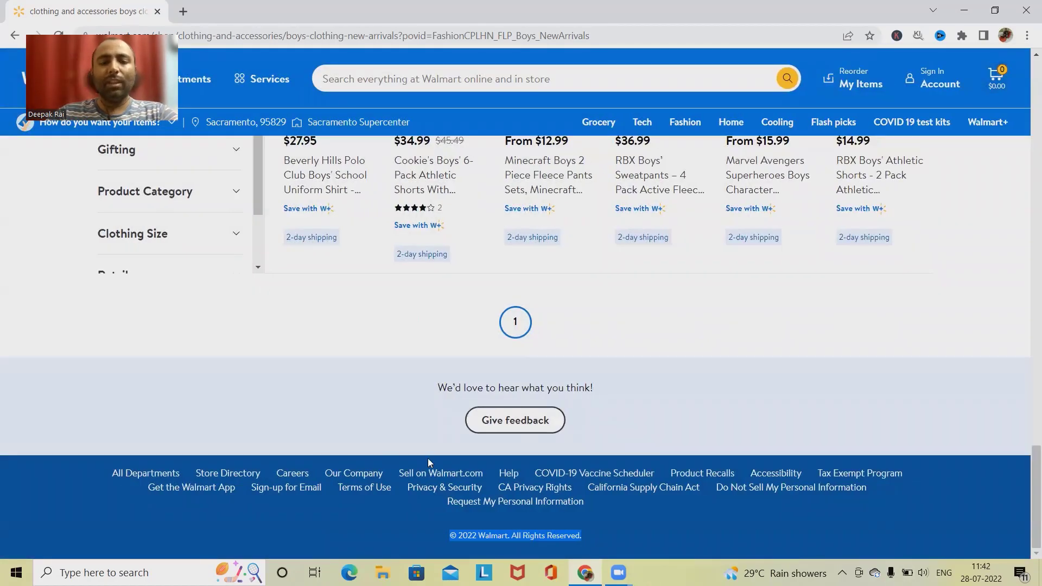
Scroll through the Boys Clothing New Arrivals product grid
scroll("up", 3)
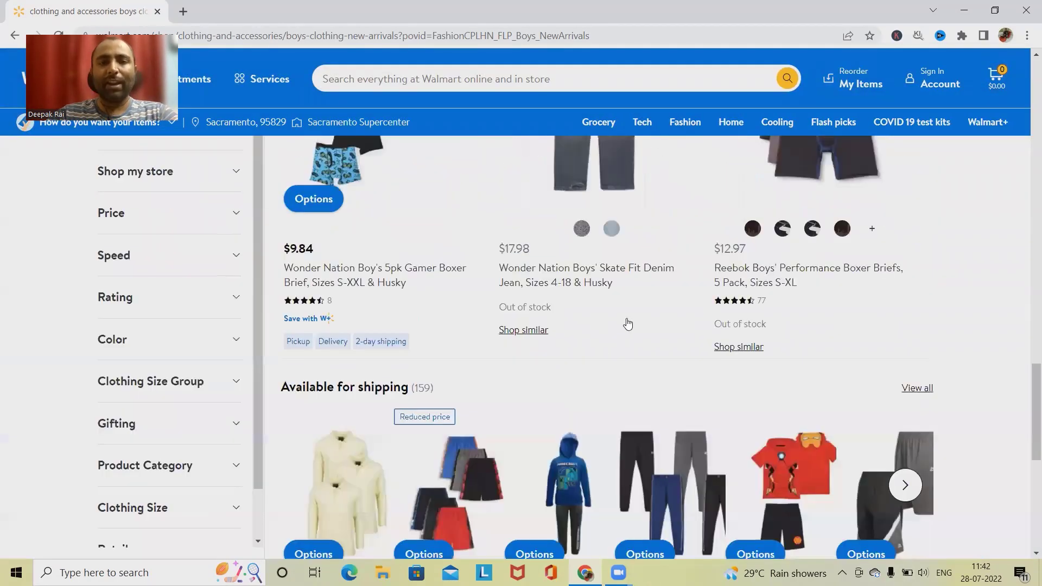
scroll("down", 3)
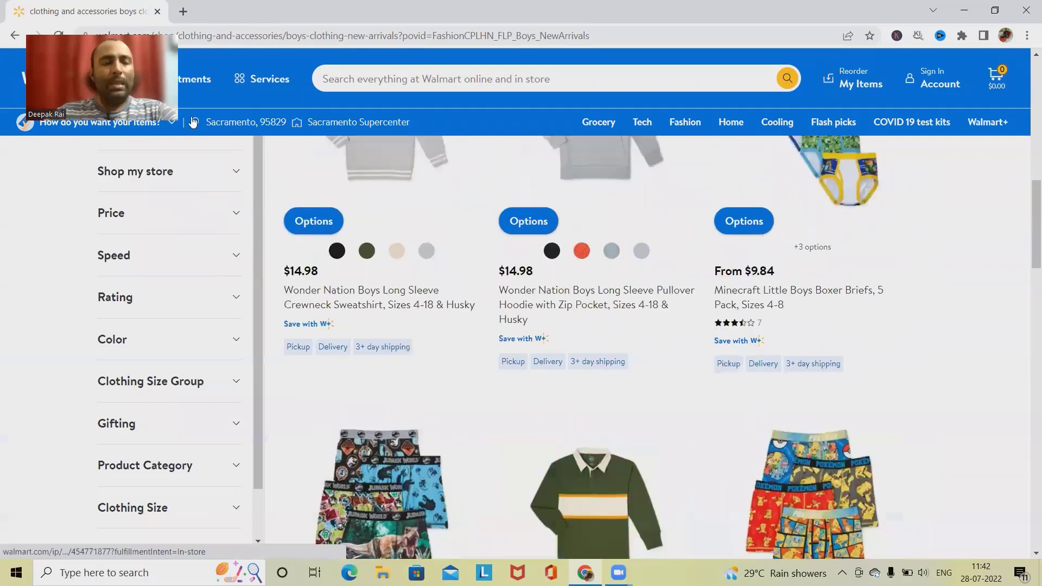
scroll("down", 3)
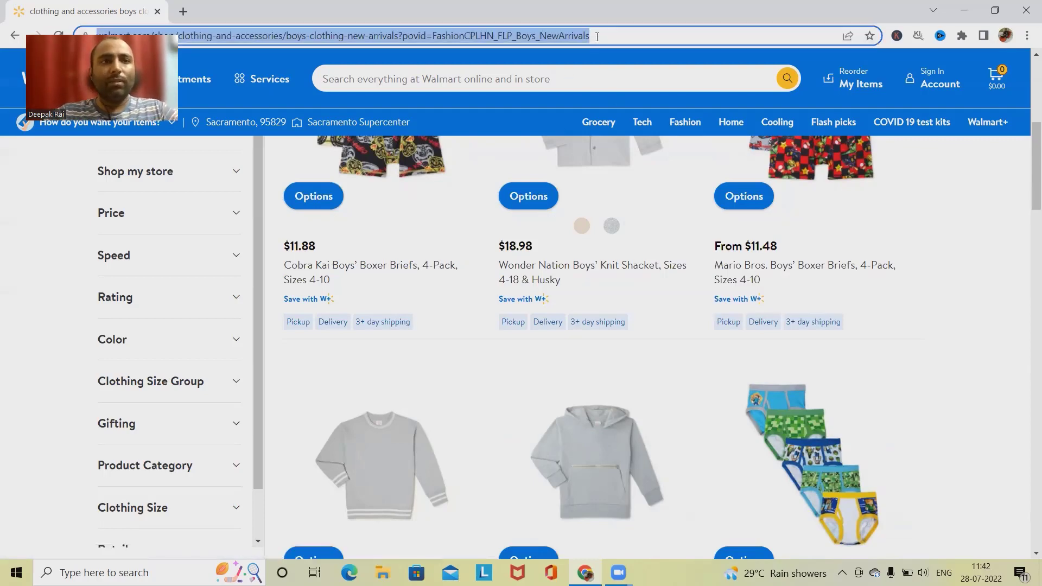
Switch to Microsoft Edge from the taskbar to view Boys Clothing New Arrivals
left_click(16, 572)
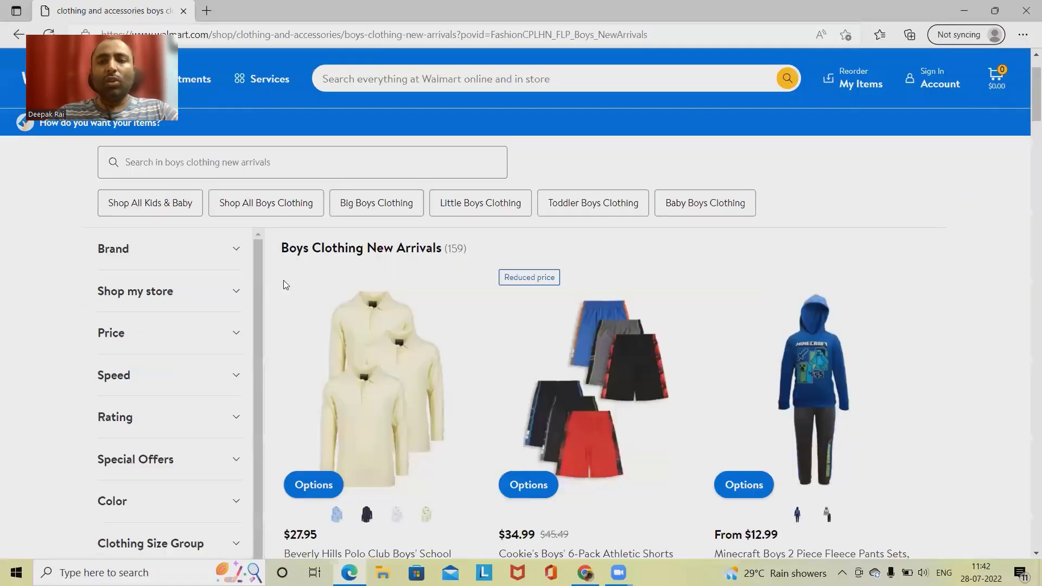
Show the Sacramento Supercenter fulfilment options and dismiss the McAfee popup
left_click(99, 122)
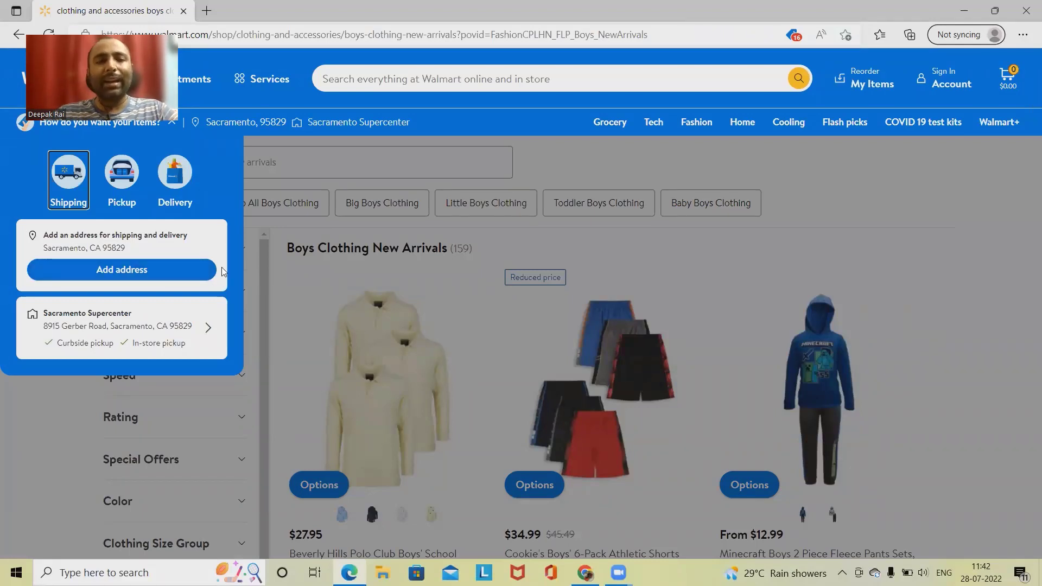
mouse_move(529, 289)
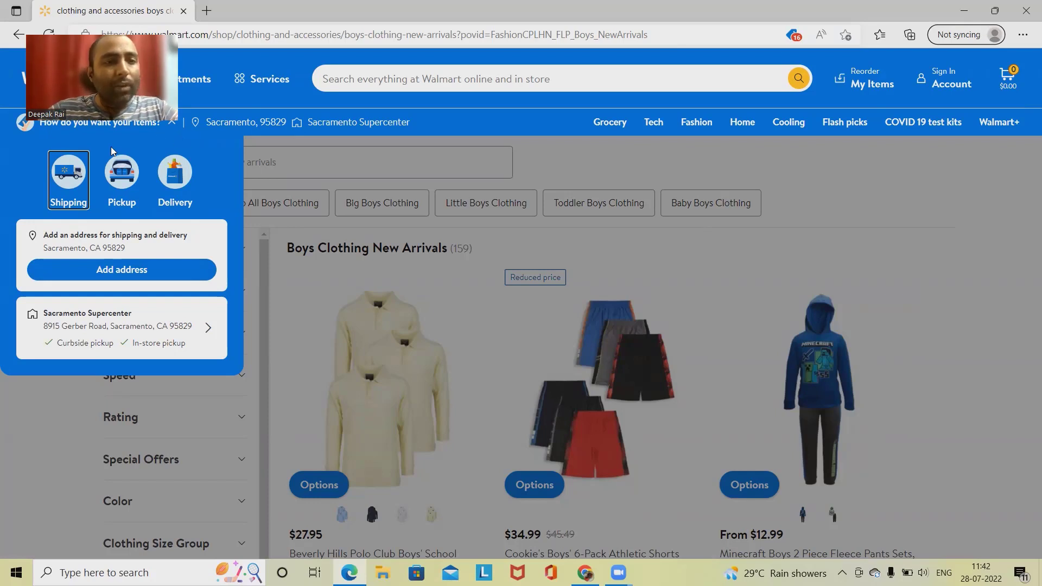
mouse_move(568, 197)
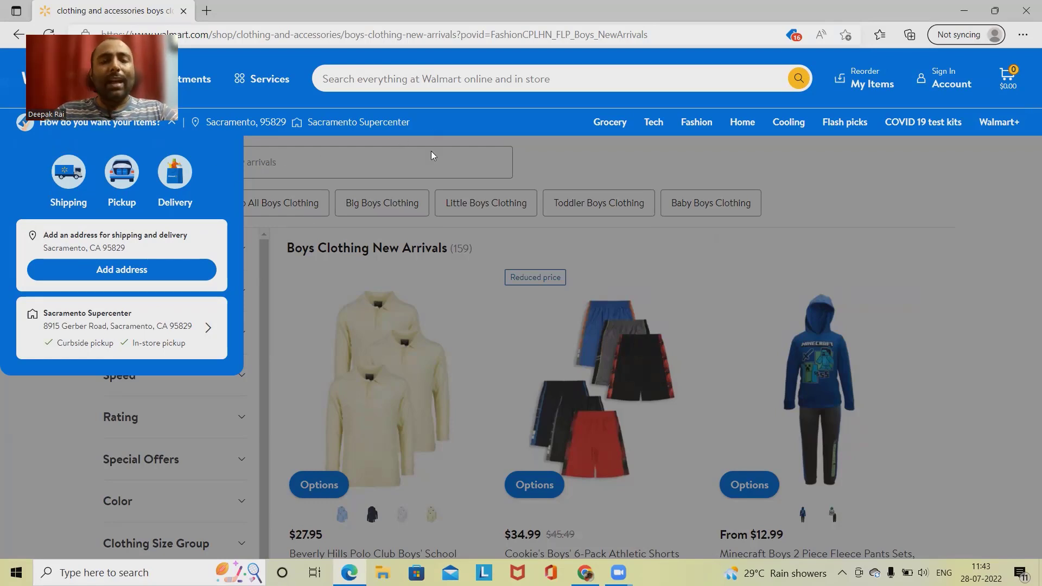
mouse_move(289, 396)
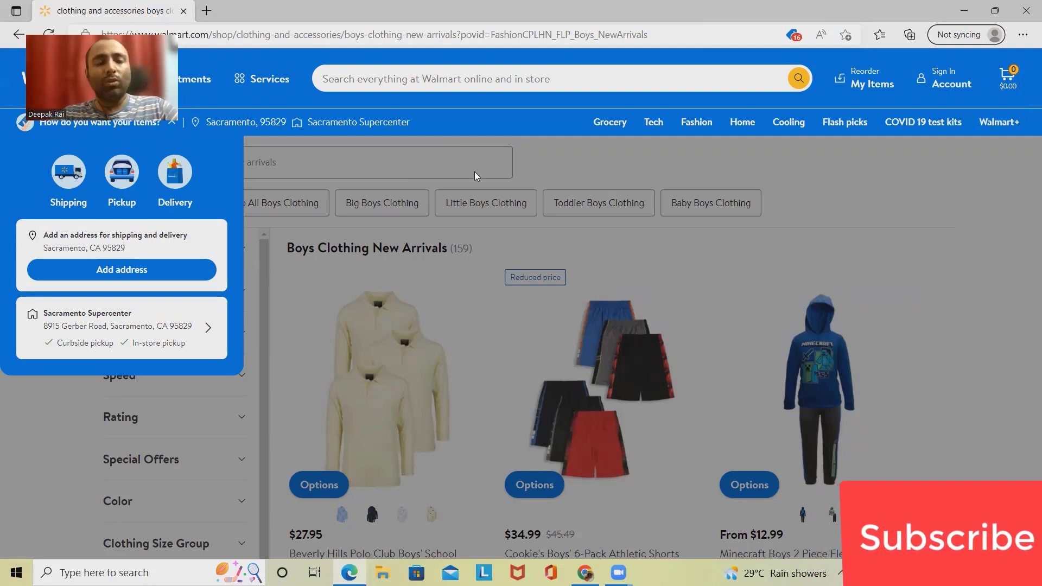
mouse_move(501, 255)
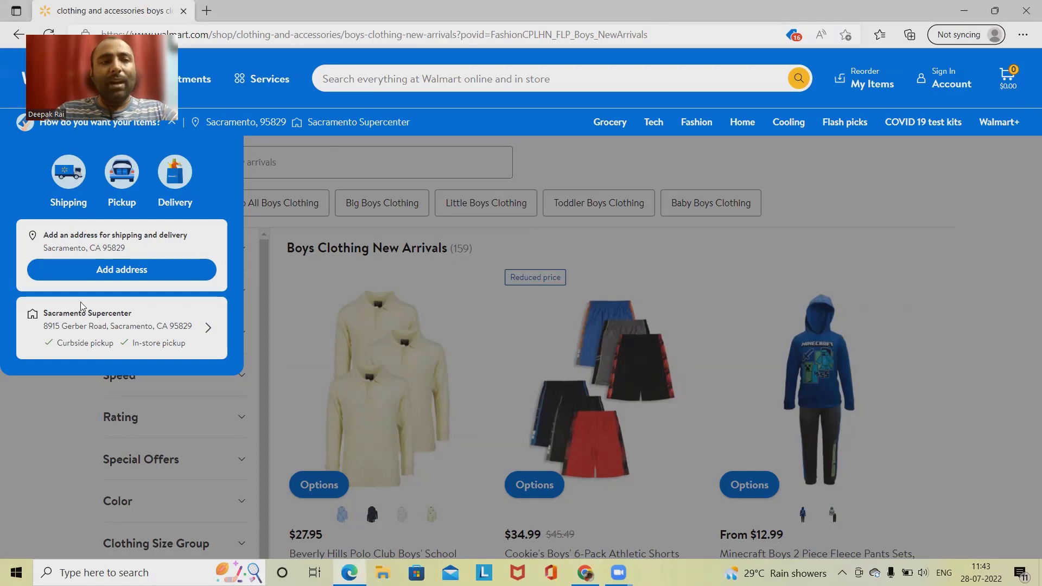
mouse_move(213, 187)
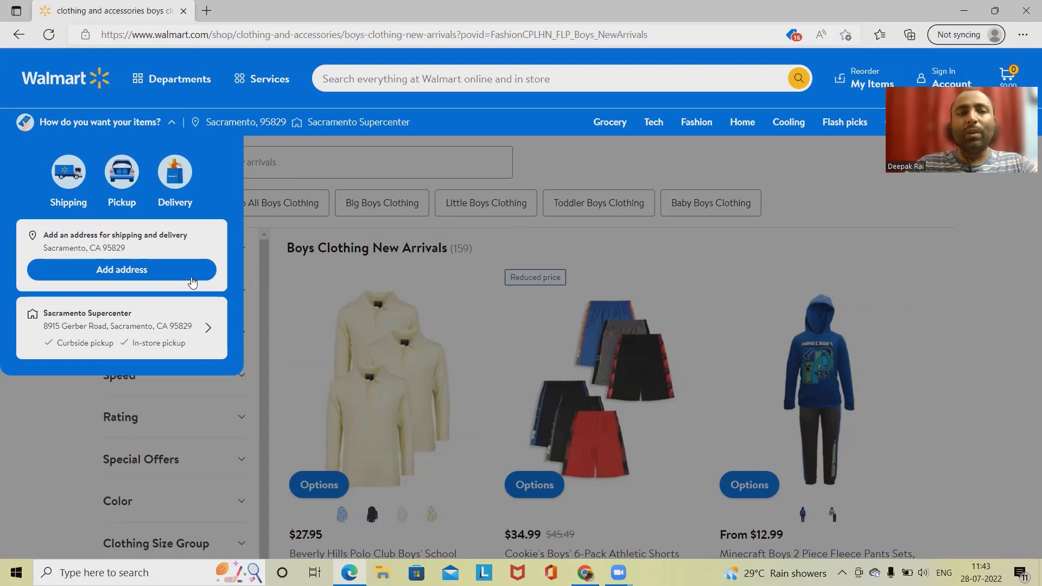
mouse_move(769, 361)
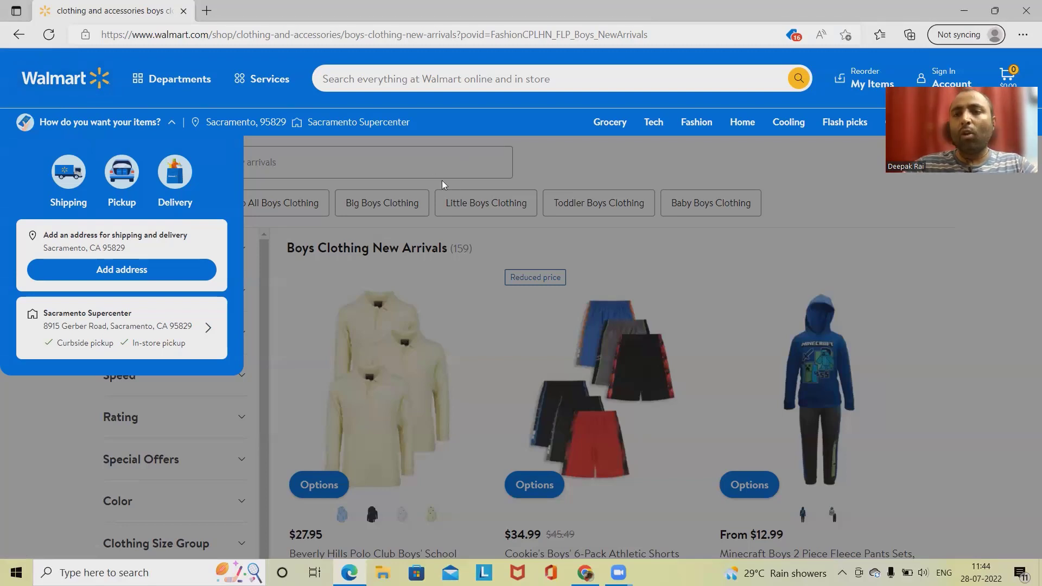
mouse_move(473, 219)
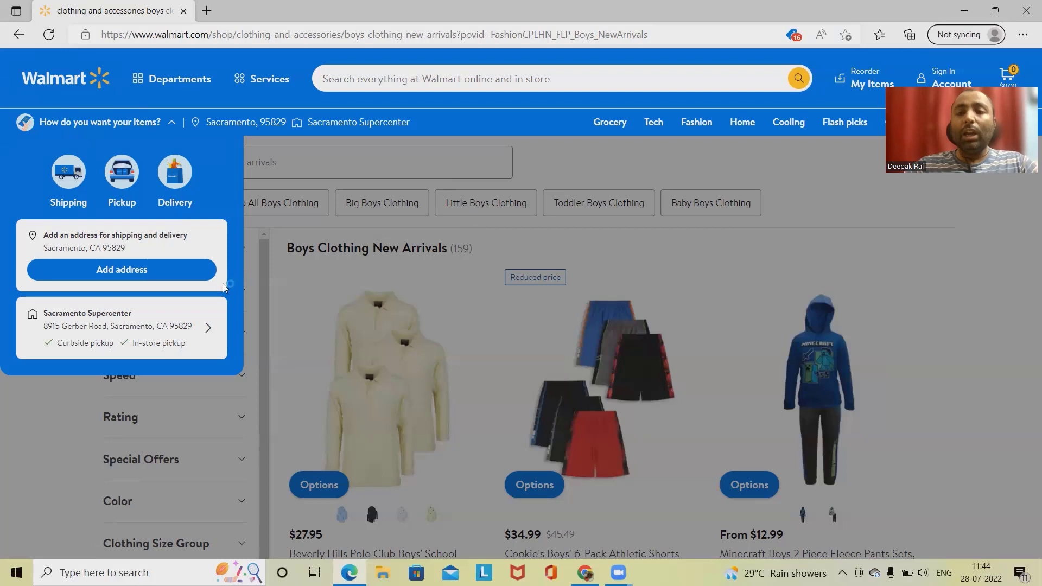
mouse_move(1020, 249)
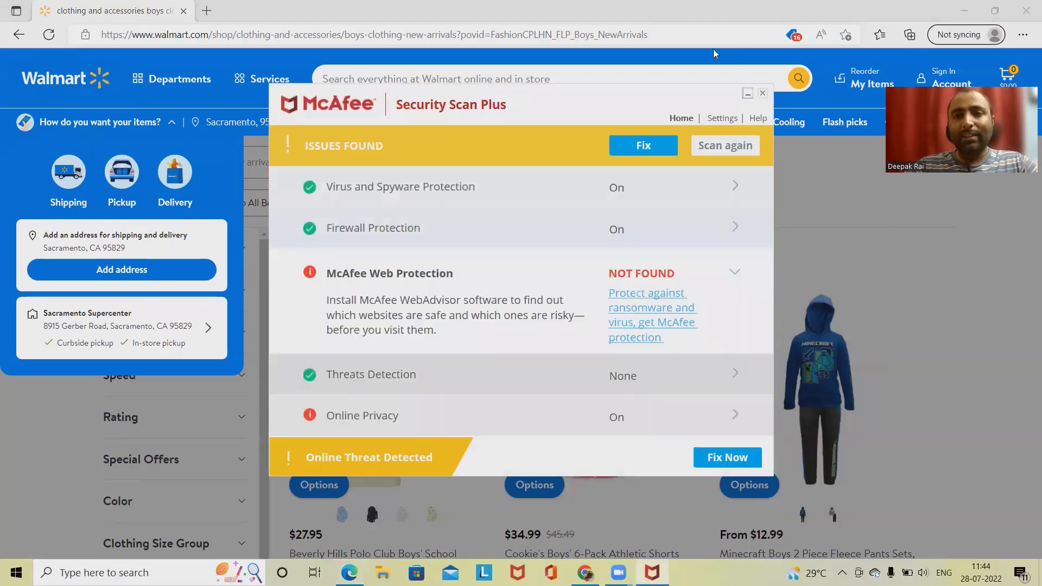
left_click(761, 93)
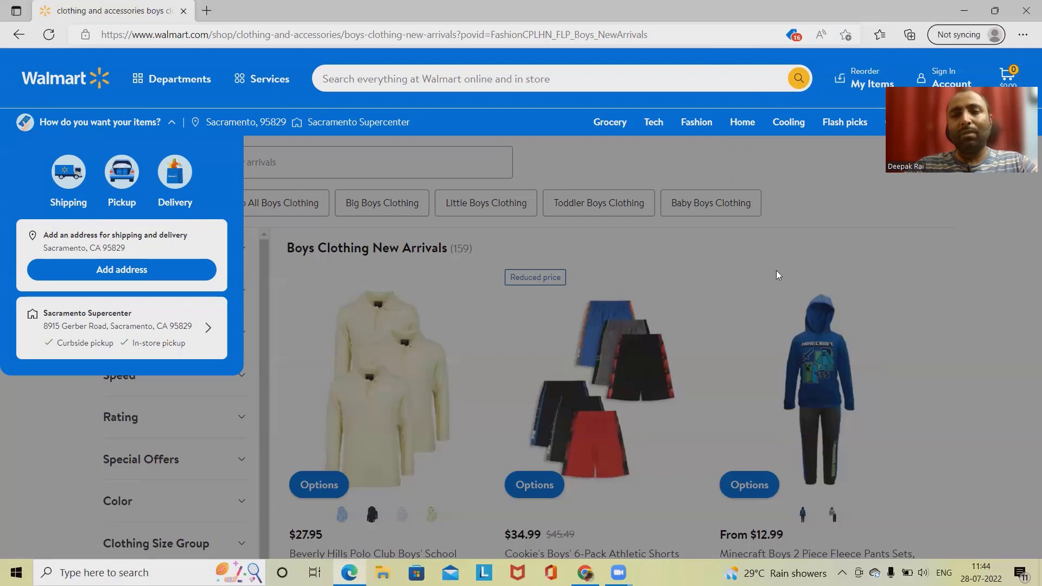
mouse_move(783, 283)
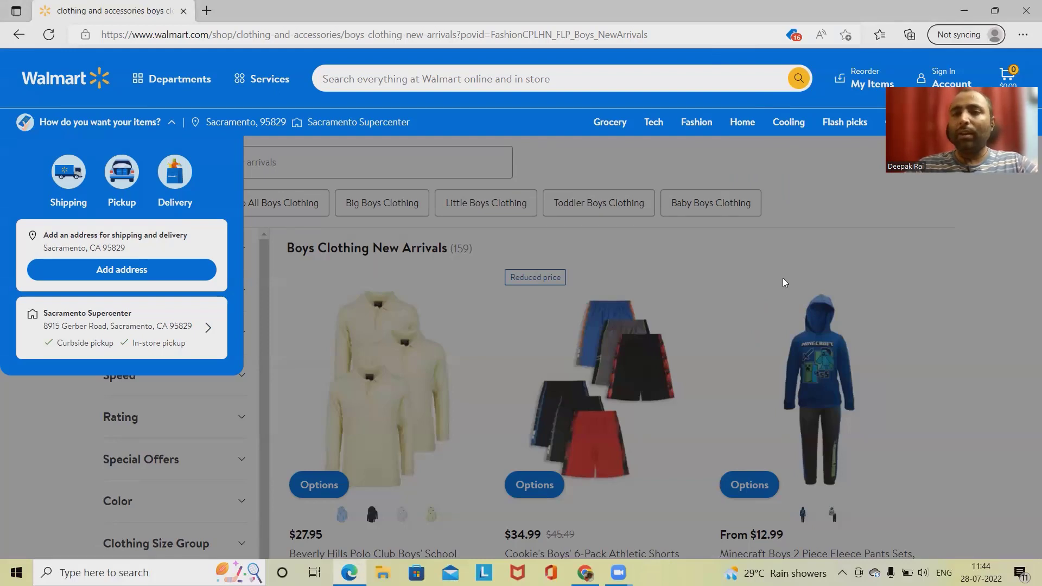